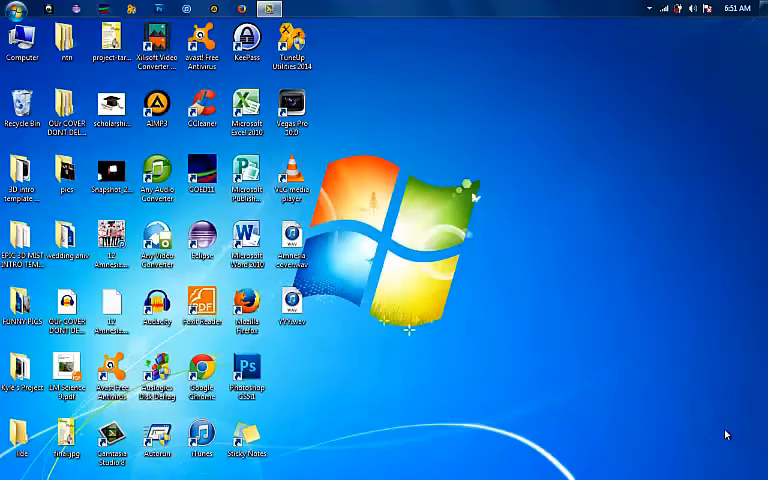
pyautogui.moveTo(393, 163)
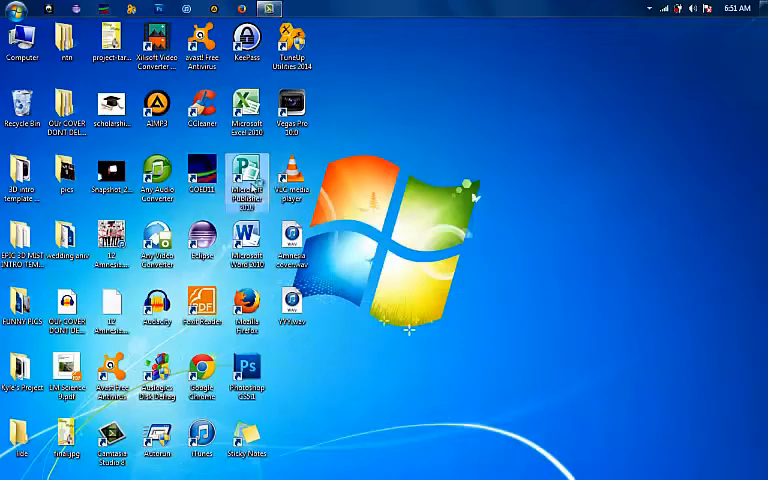
pyautogui.moveTo(246, 178)
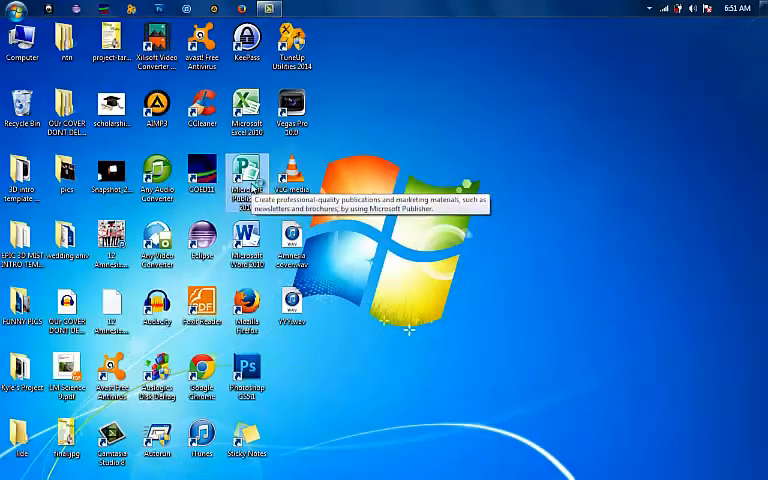
# - Launch Publisher 2010 and cancel the Office Activation Wizard
pyautogui.doubleClick(246, 170)
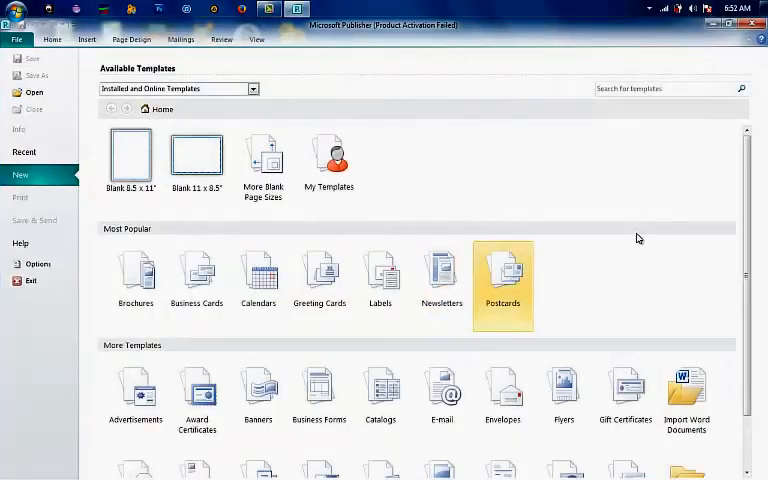
pyautogui.moveTo(673, 215)
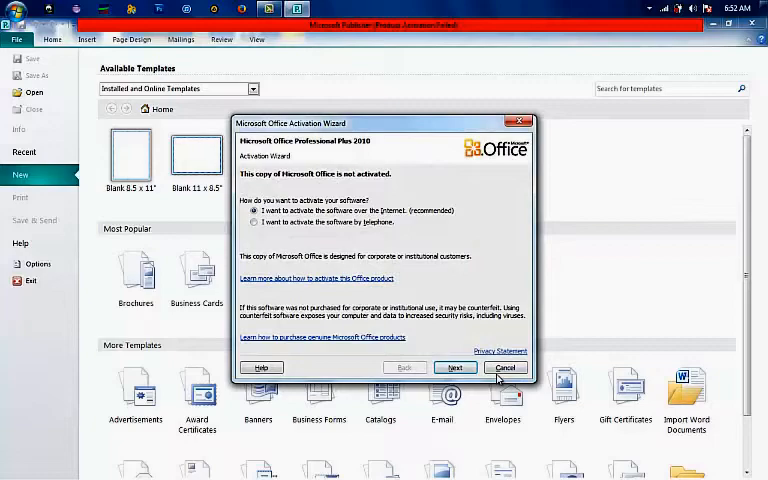
pyautogui.click(505, 367)
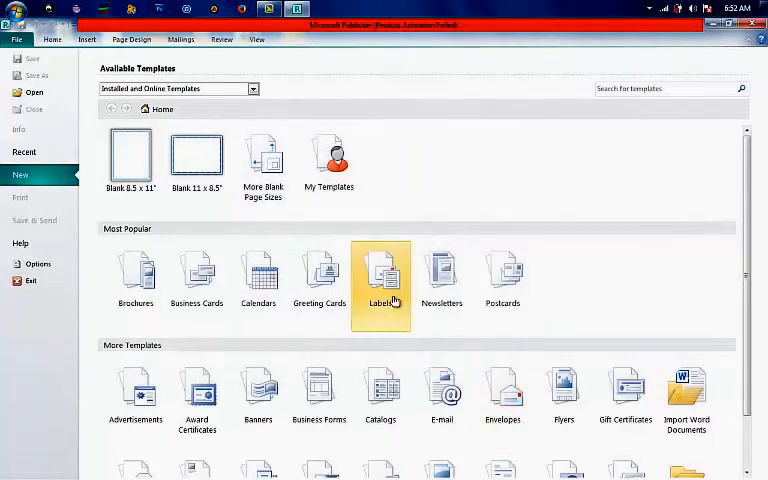
pyautogui.moveTo(380, 300)
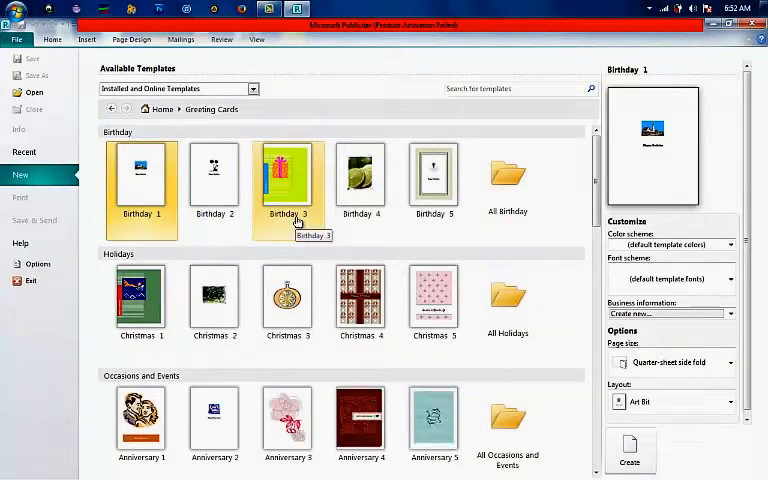
pyautogui.moveTo(118, 183)
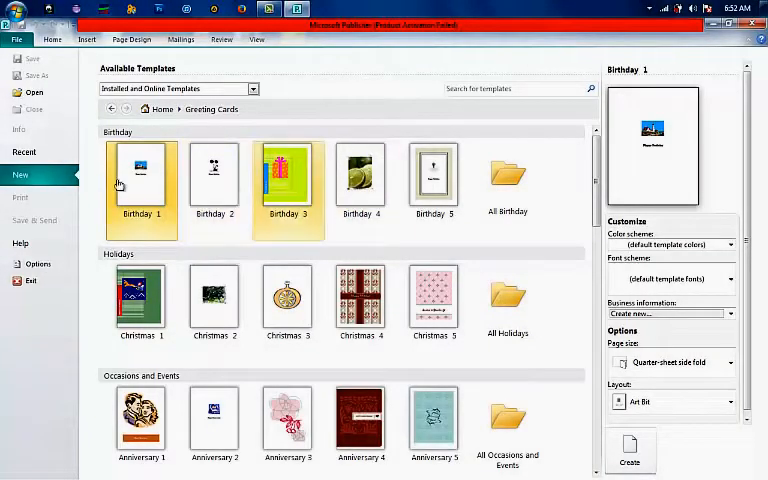
# - Pick the gift-themed Birthday 3 design from the Greeting Cards templates
pyautogui.click(433, 178)
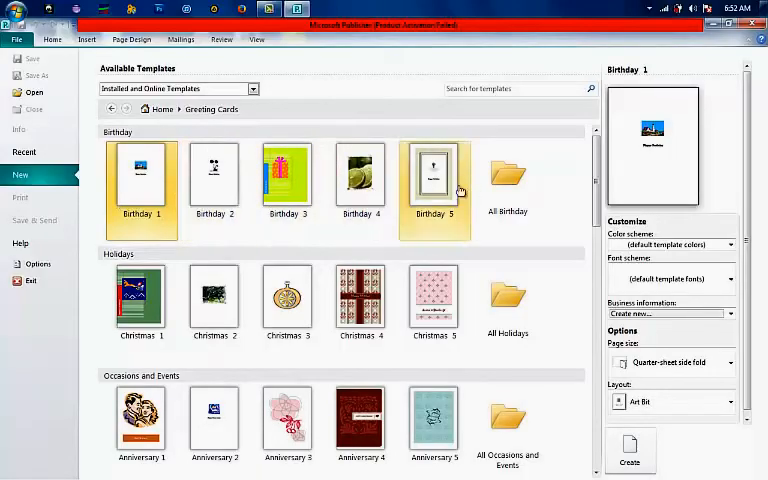
pyautogui.click(287, 178)
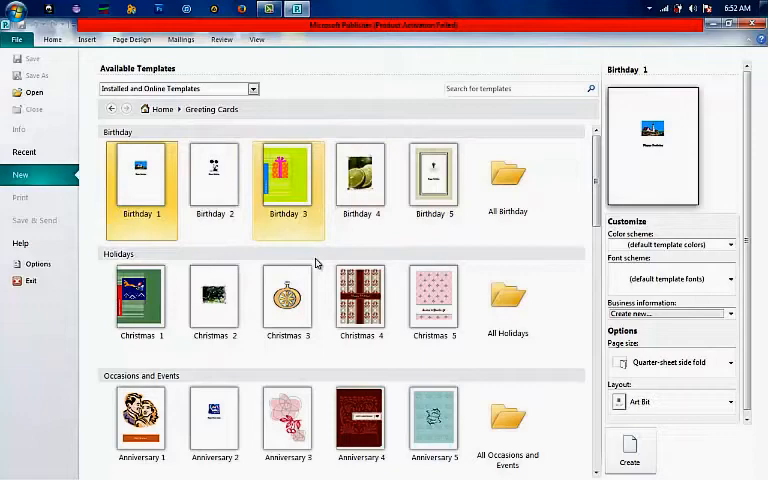
pyautogui.moveTo(310, 220)
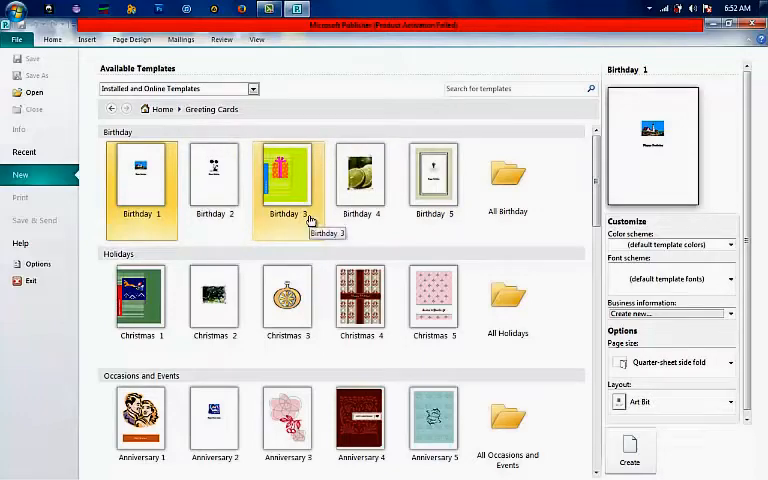
pyautogui.moveTo(294, 187)
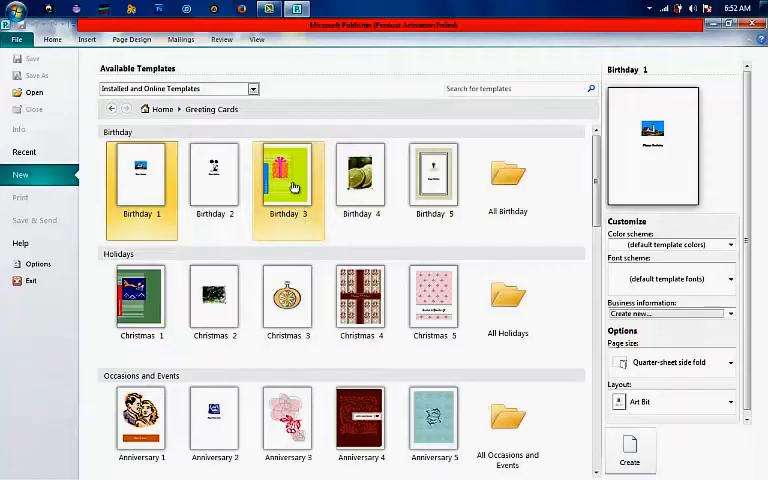
pyautogui.click(288, 178)
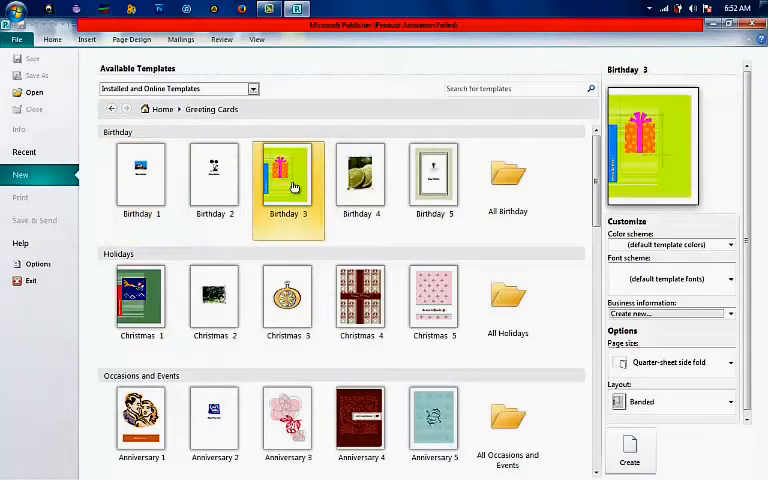
pyautogui.moveTo(507, 305)
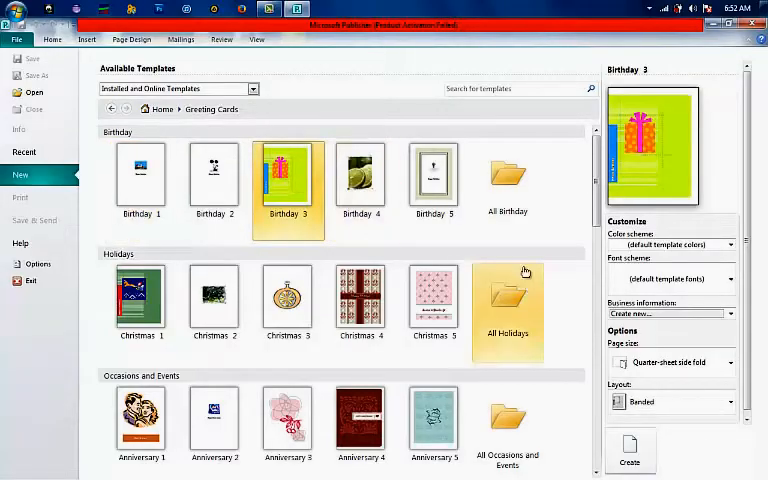
pyautogui.moveTo(622, 462)
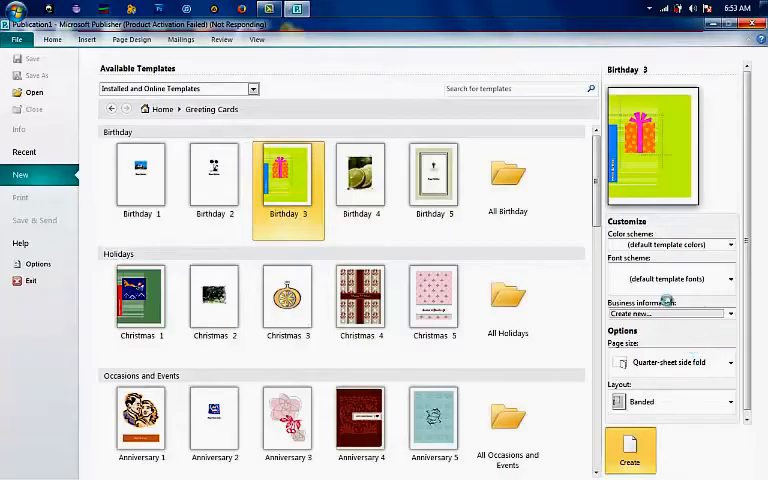
# - Create the four-page Birthday 3 greeting card publication
pyautogui.click(629, 448)
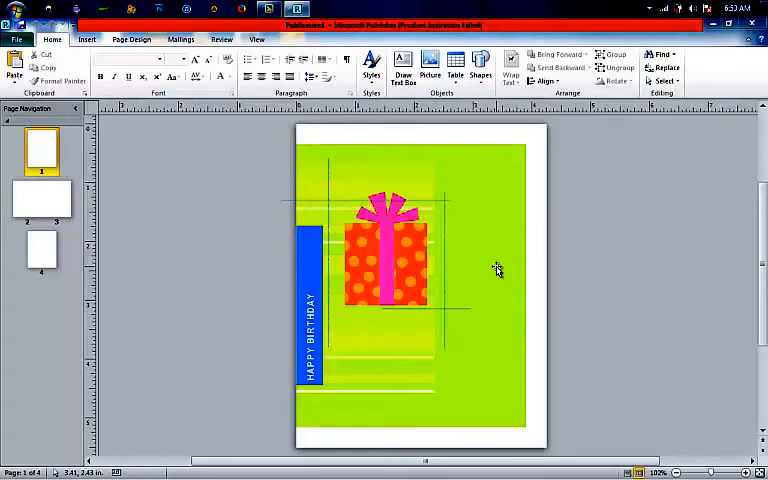
pyautogui.moveTo(310, 195)
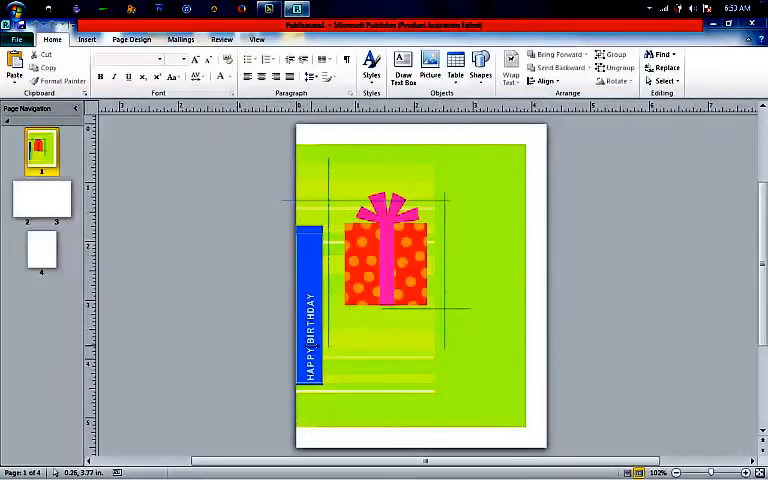
pyautogui.moveTo(128, 153)
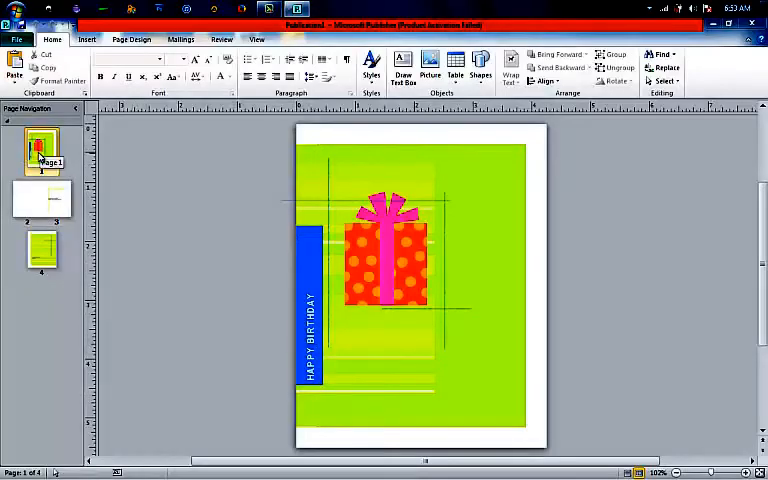
pyautogui.moveTo(42, 197)
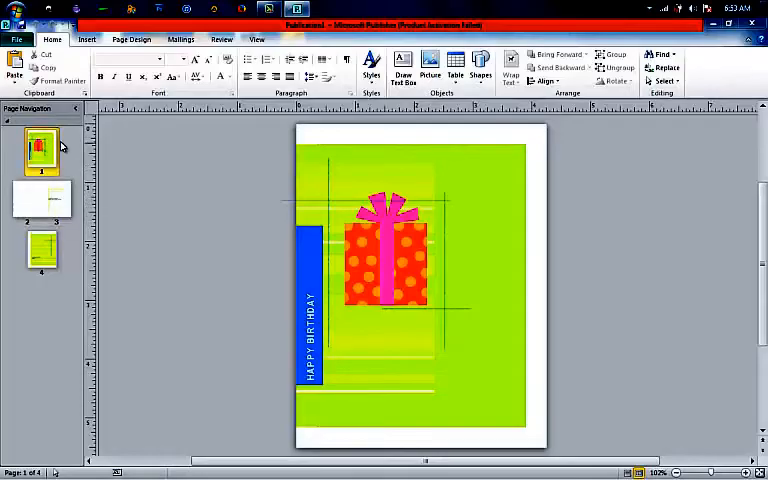
pyautogui.moveTo(42, 148)
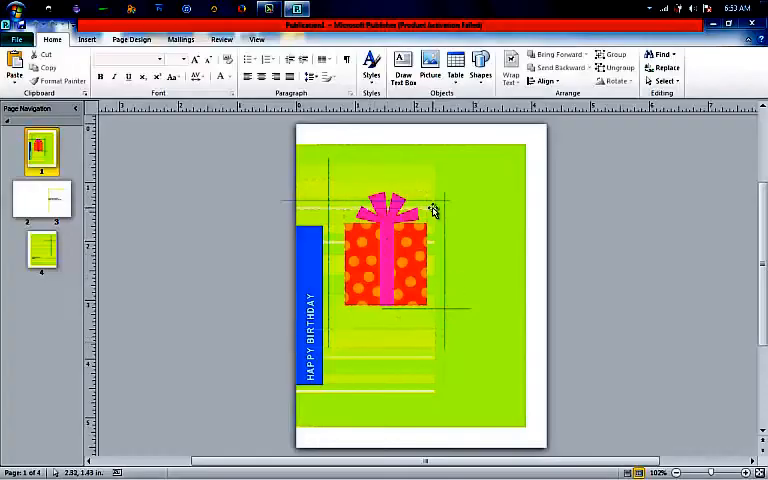
pyautogui.moveTo(42, 200)
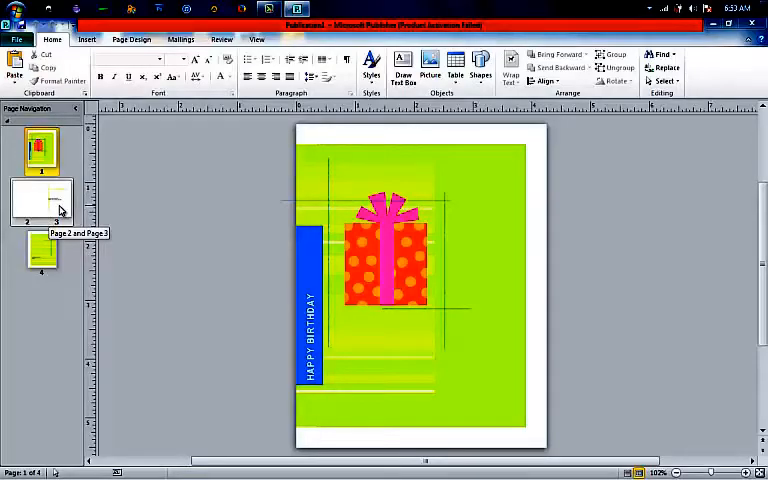
pyautogui.moveTo(27, 207)
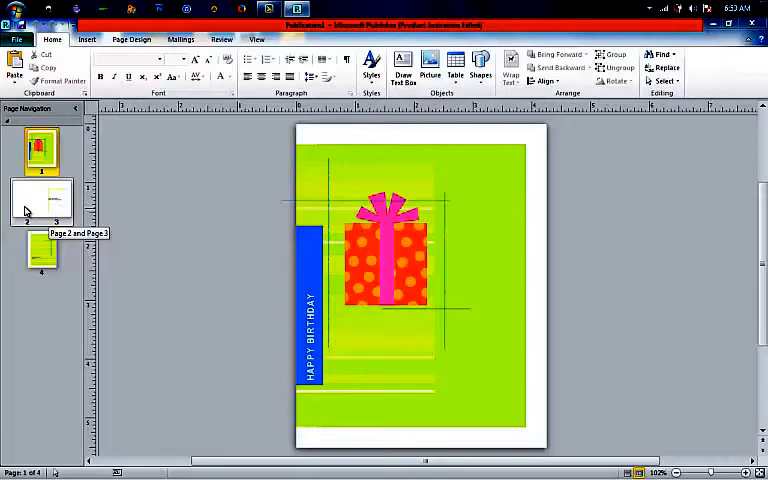
pyautogui.moveTo(43, 255)
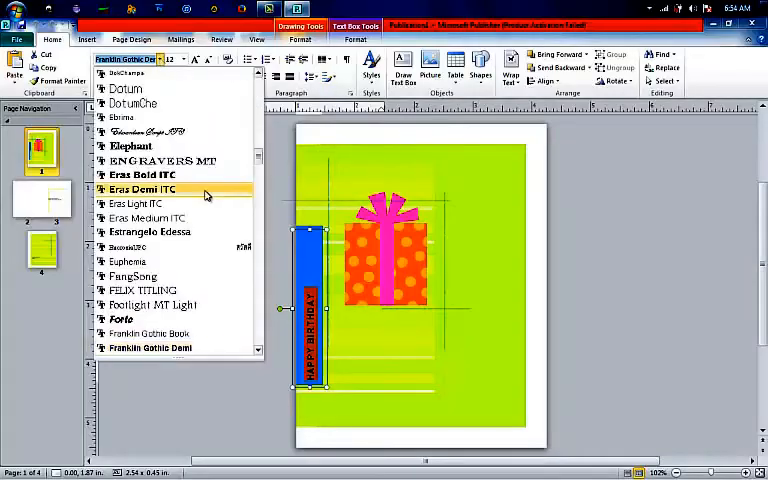
pyautogui.moveTo(133, 103)
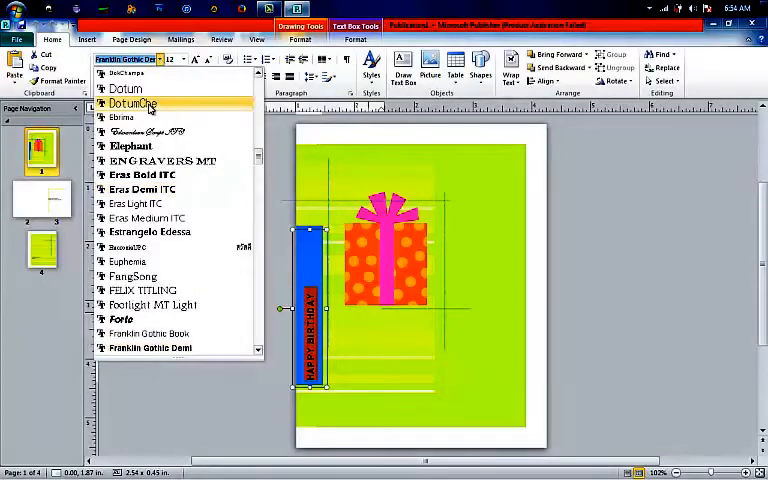
pyautogui.moveTo(140, 175)
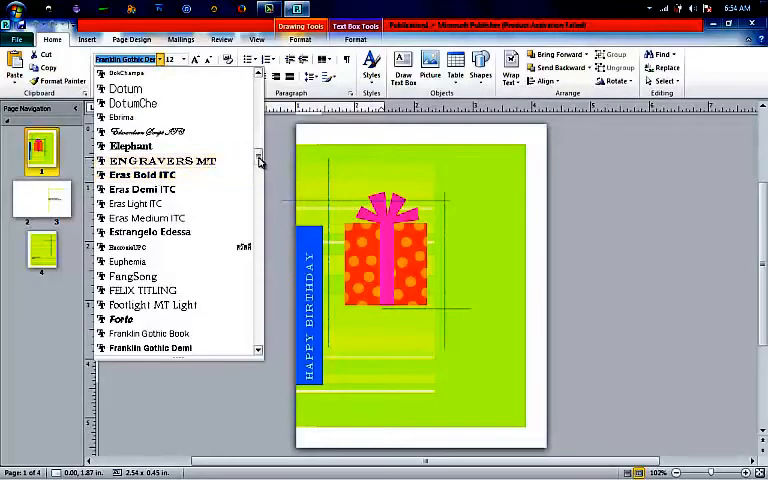
# - Preview script typefaces from the Font list on the vertical HAPPY BIRTHDAY text
pyautogui.scroll(-3)
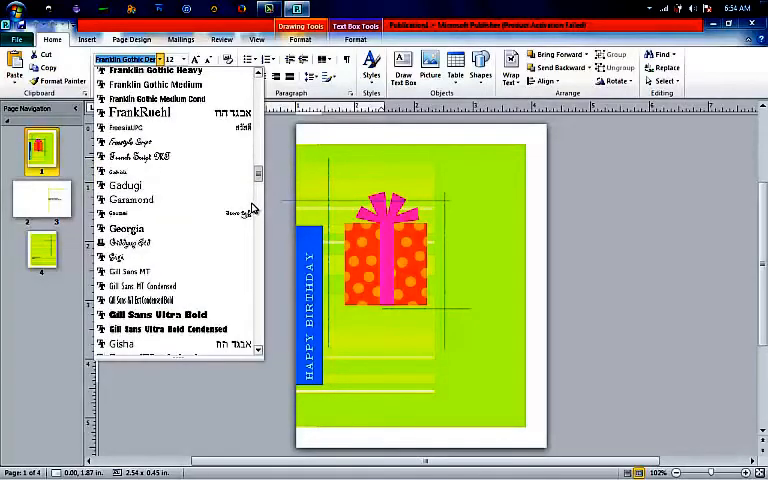
pyautogui.moveTo(255, 242)
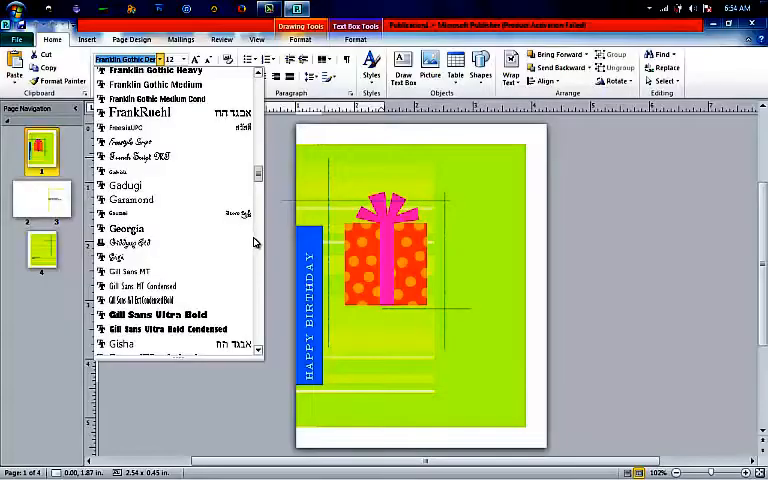
pyautogui.scroll(-3)
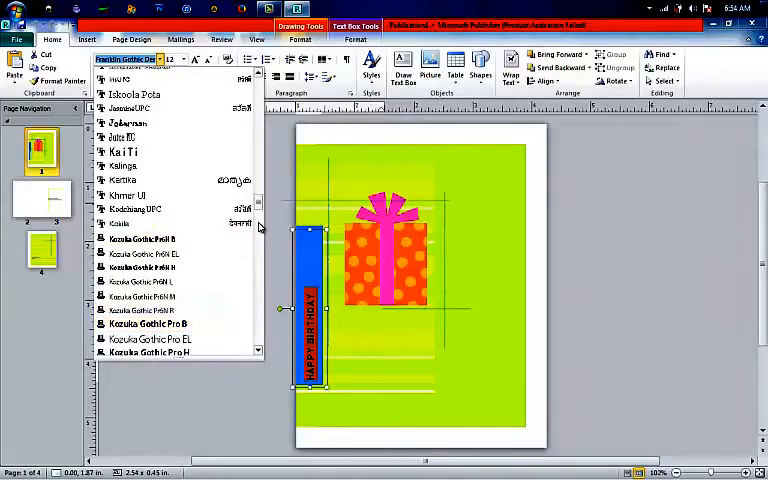
pyautogui.moveTo(147, 358)
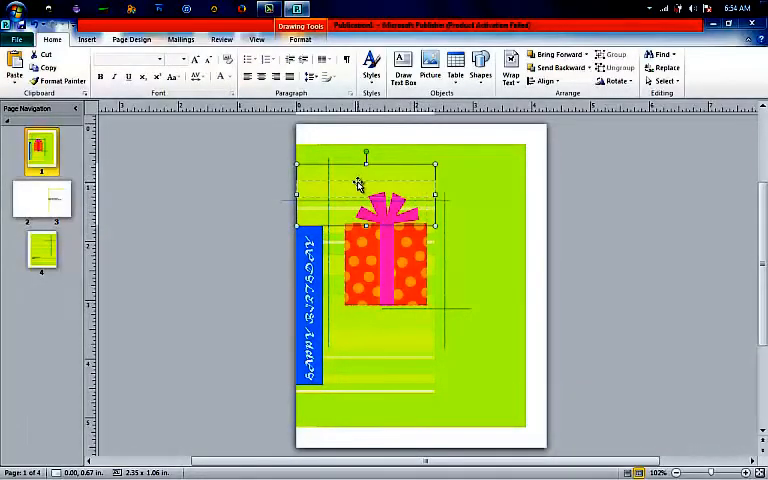
pyautogui.moveTo(370, 176)
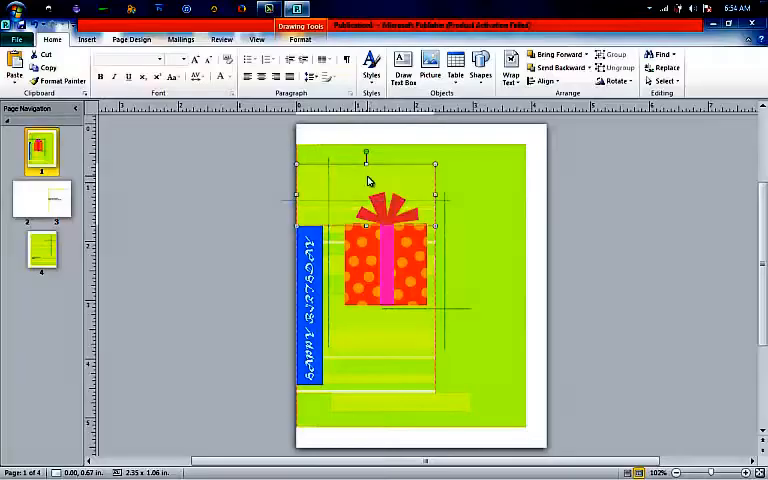
# - Make the blank box above the gift a text box and browse the fonts
pyautogui.rightClick(368, 181)
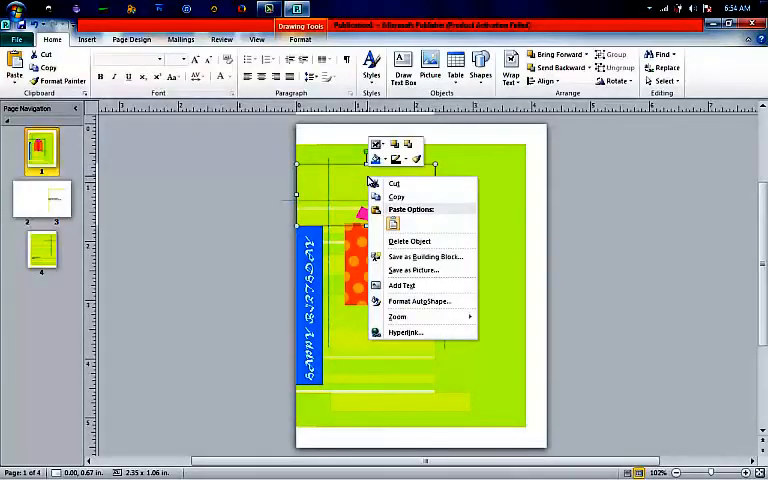
pyautogui.moveTo(415, 288)
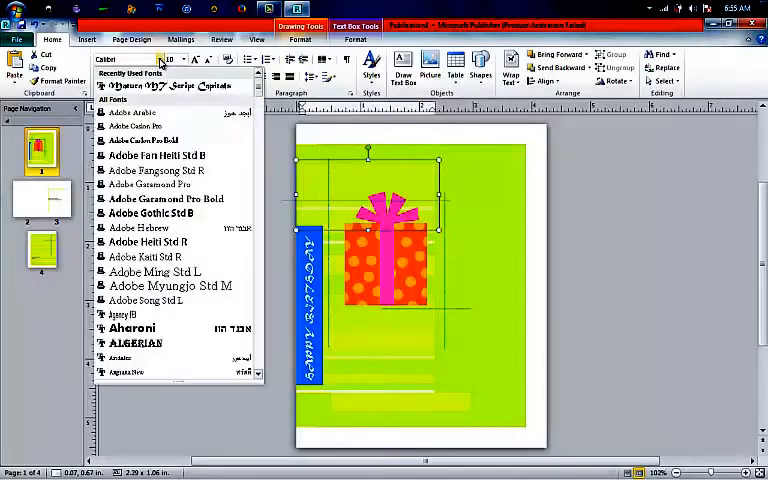
pyautogui.scroll(-3)
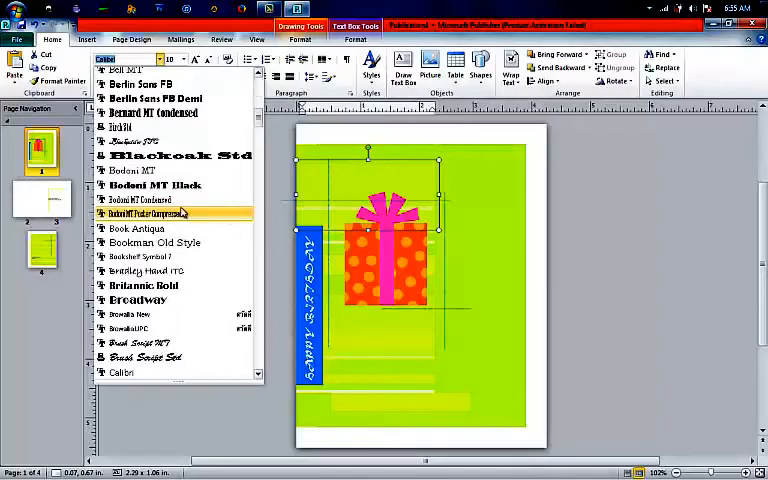
pyautogui.moveTo(152, 112)
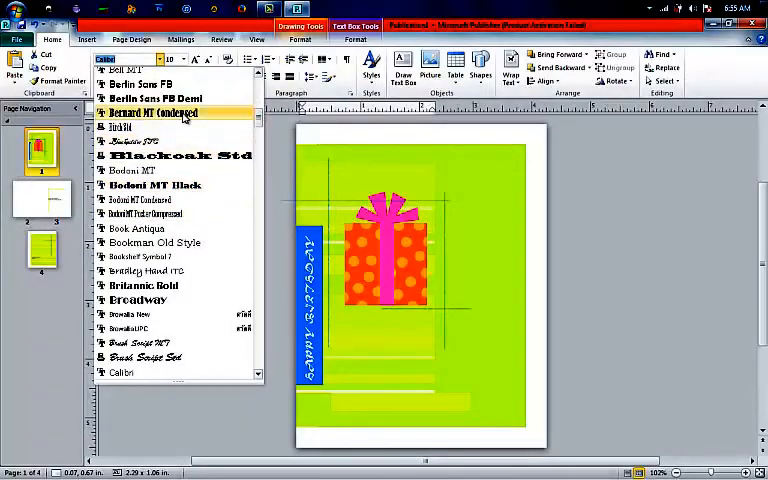
pyautogui.moveTo(155, 98)
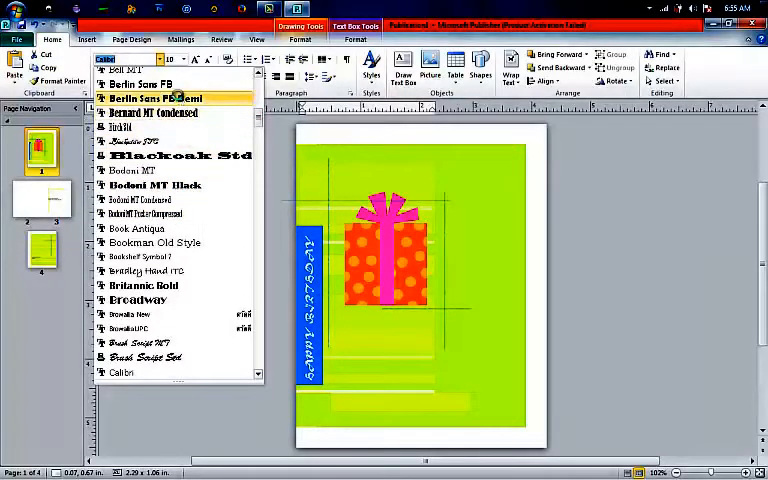
# - Type a Happy Birthday greeting with the celebrant's name in Berlin Sans FB Demi
pyautogui.click(155, 98)
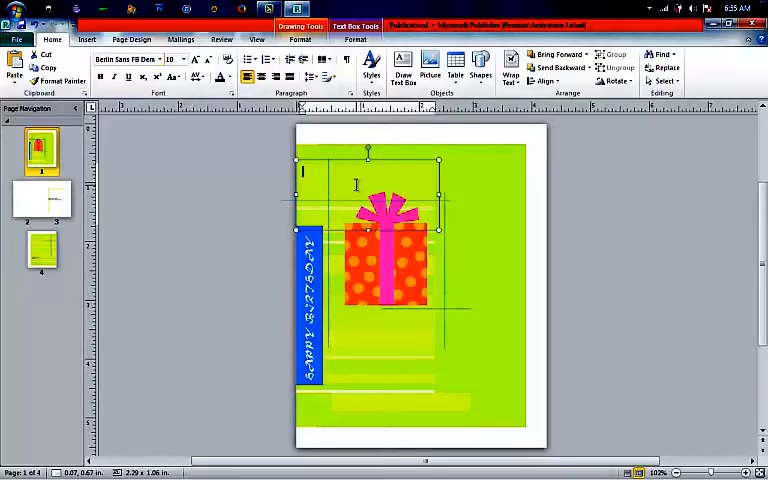
pyautogui.write('Happy')
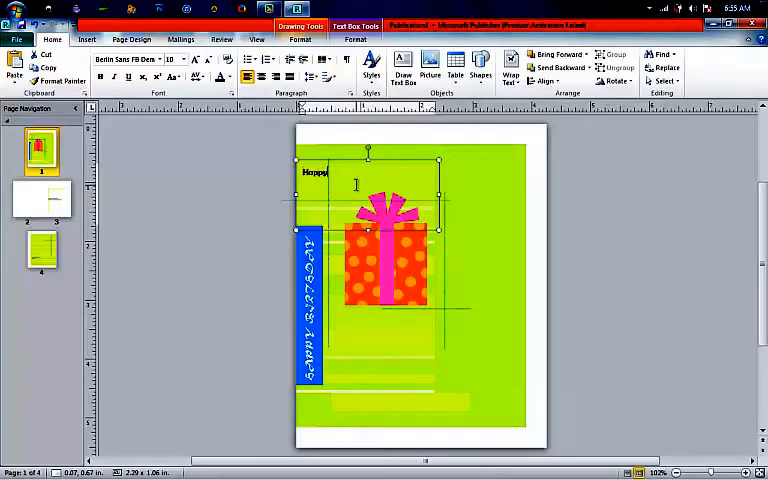
pyautogui.write('Birth')
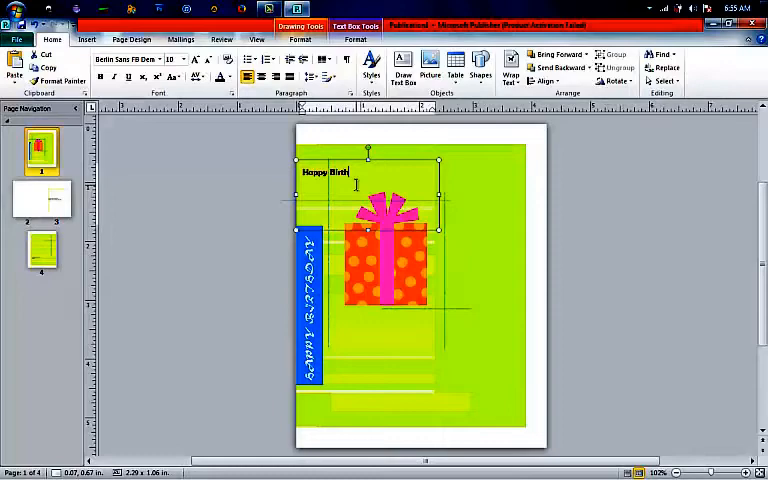
pyautogui.write('day')
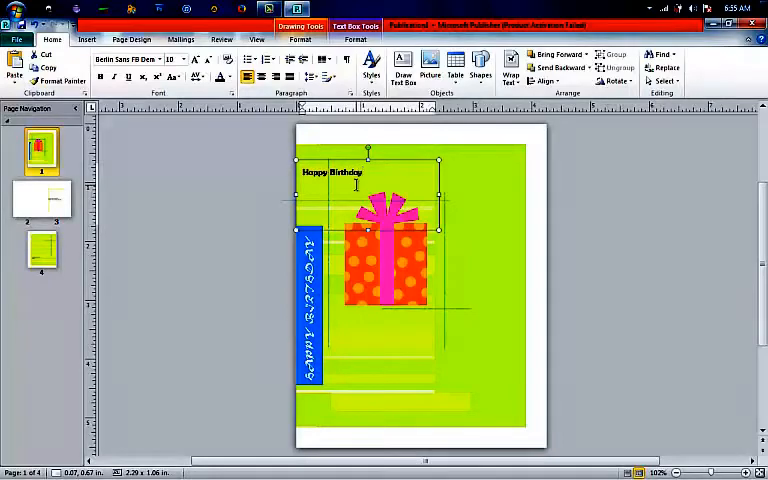
pyautogui.write('B')
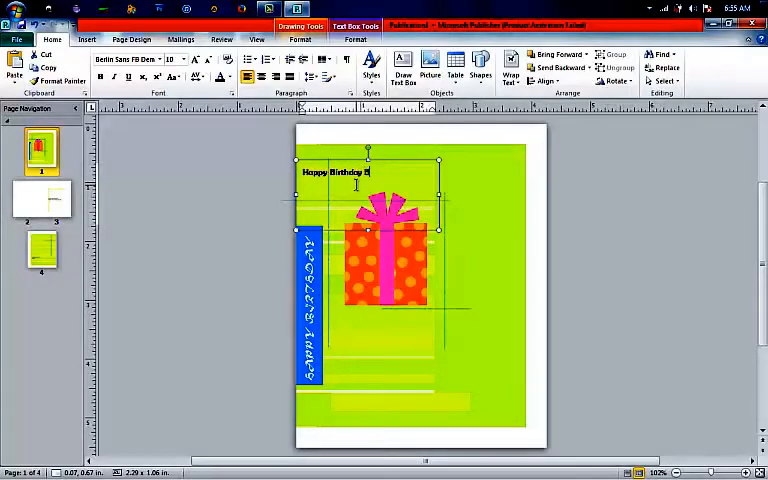
pyautogui.write('irth')
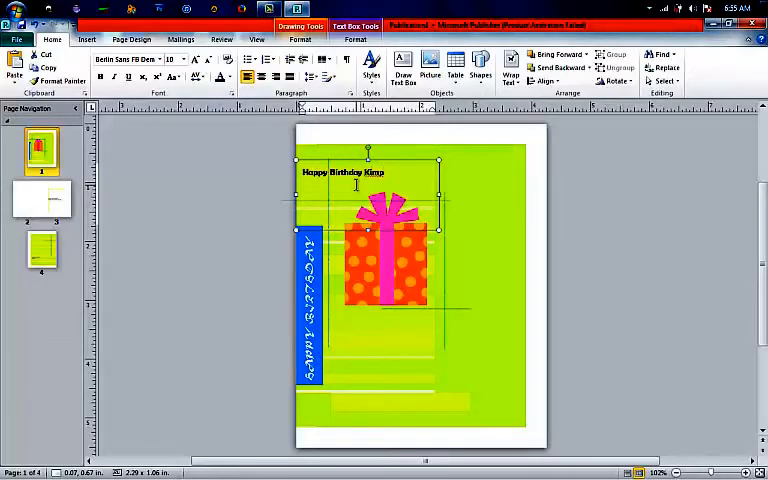
pyautogui.write('je')
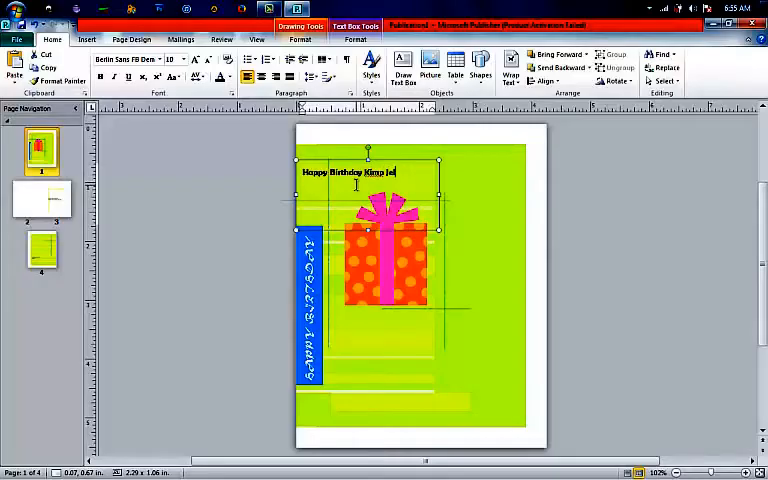
pyautogui.write('ldy!')
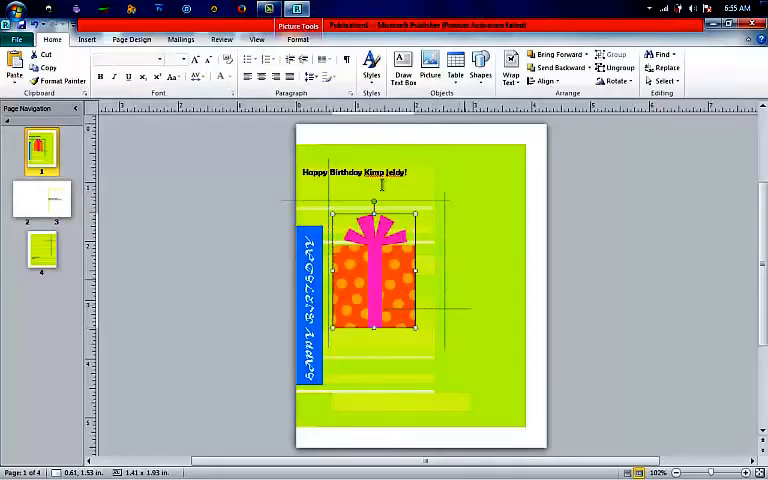
# - Select the gift picture and shift it down and left below the greeting
pyautogui.click(355, 171)
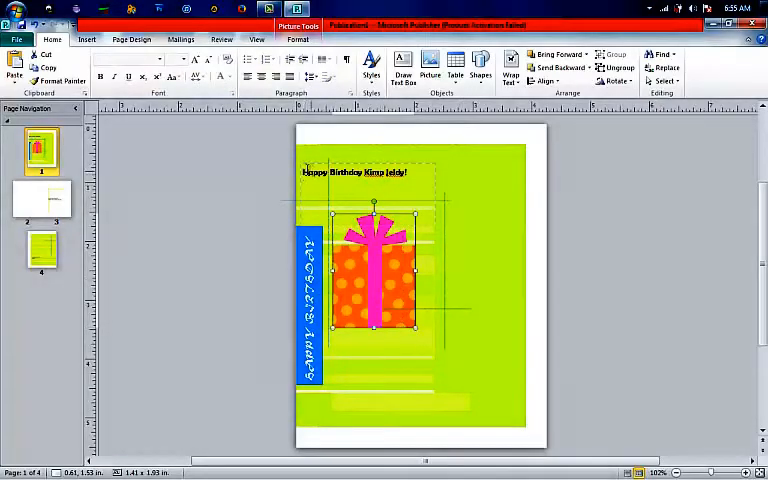
# - Enlarge the greeting to size 18 across two lines and center it
pyautogui.click(355, 172)
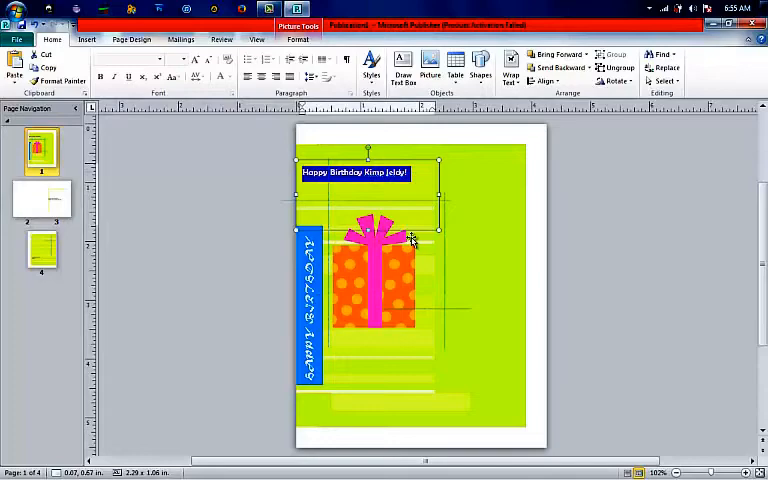
pyautogui.click(355, 172)
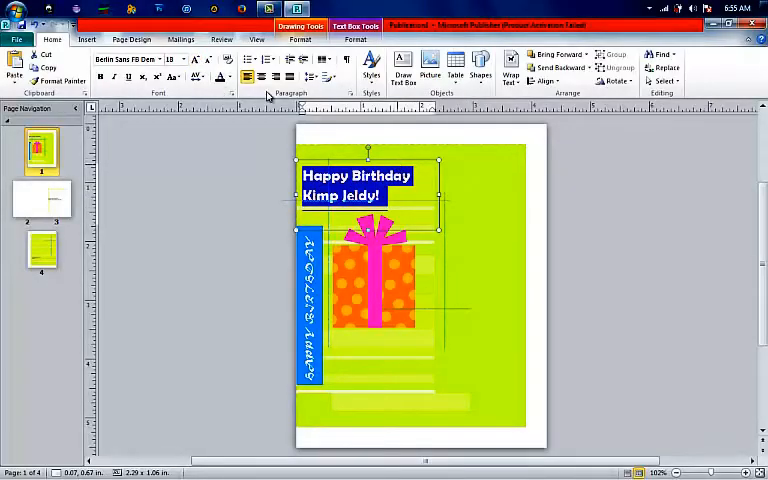
pyautogui.click(261, 77)
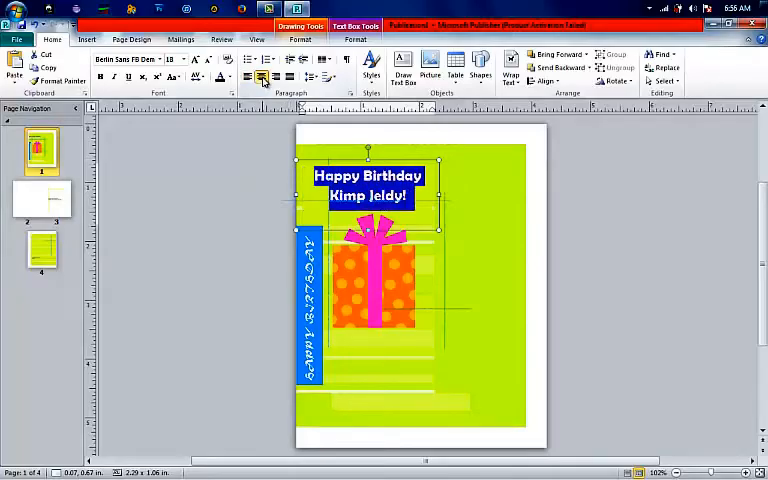
pyautogui.click(247, 78)
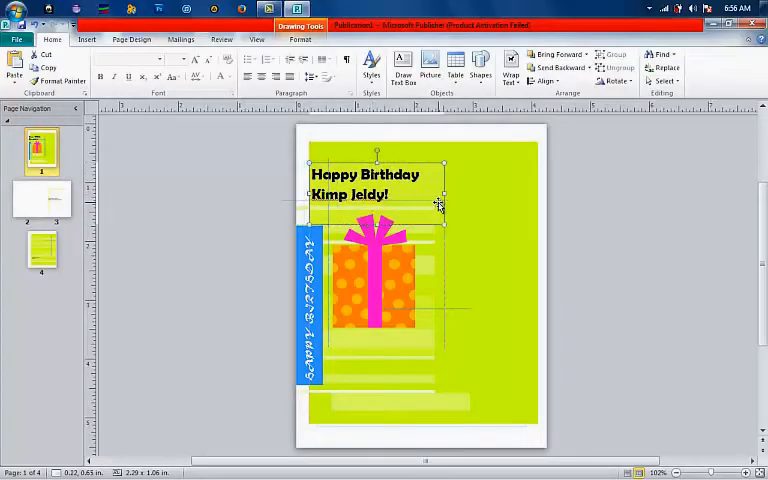
# - With the green background panel selected, open the Insert Picture dialog
pyautogui.click(378, 195)
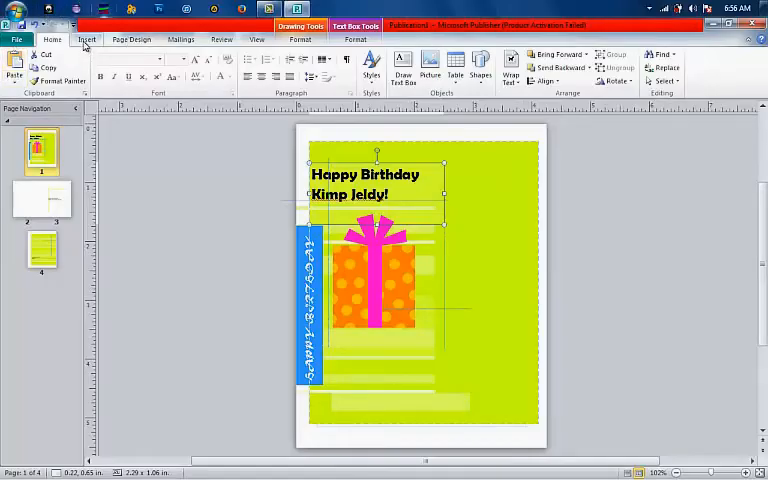
pyautogui.click(86, 39)
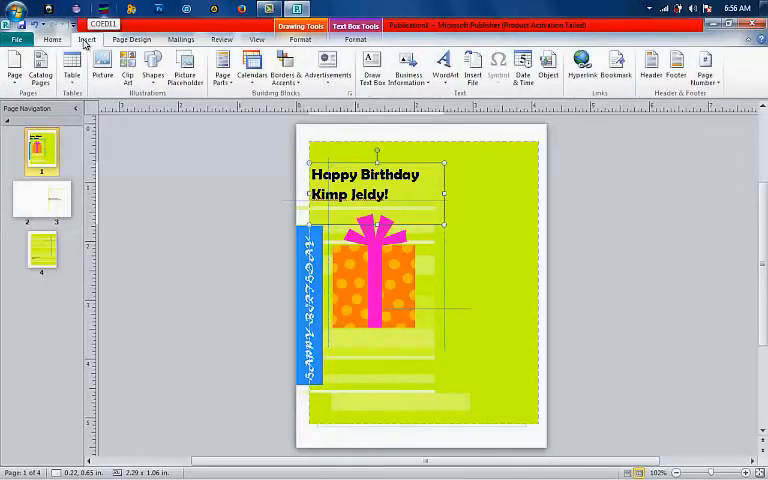
pyautogui.moveTo(85, 40)
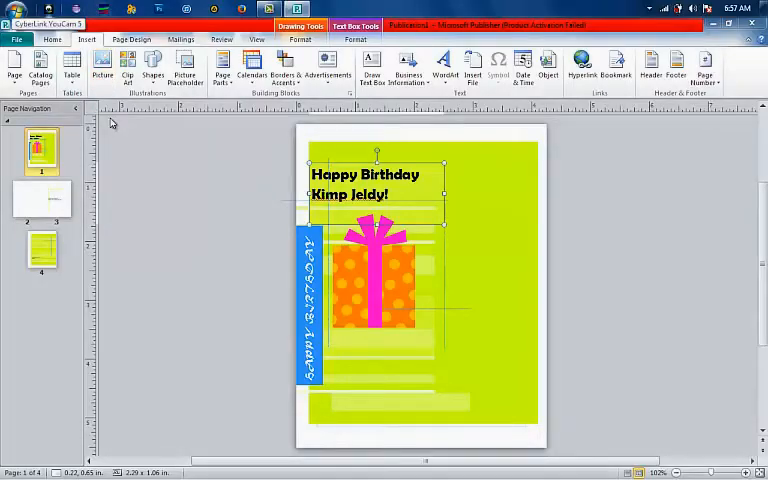
pyautogui.click(101, 70)
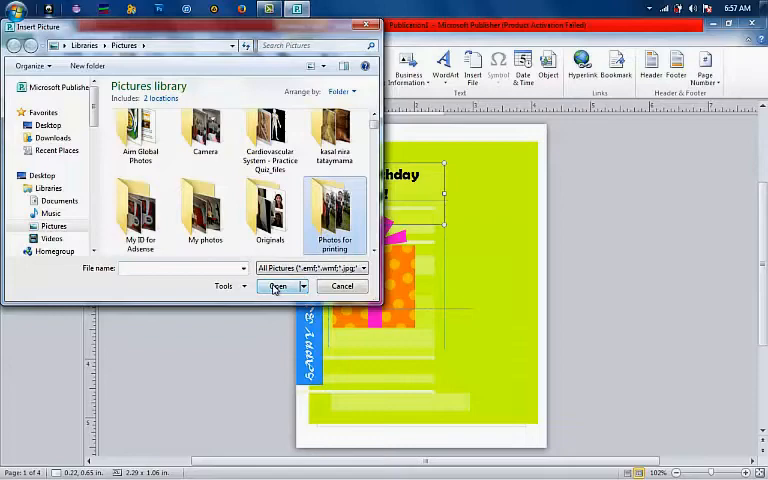
# - Open the Photos for printing folder and pick a photo for the cover
pyautogui.doubleClick(333, 215)
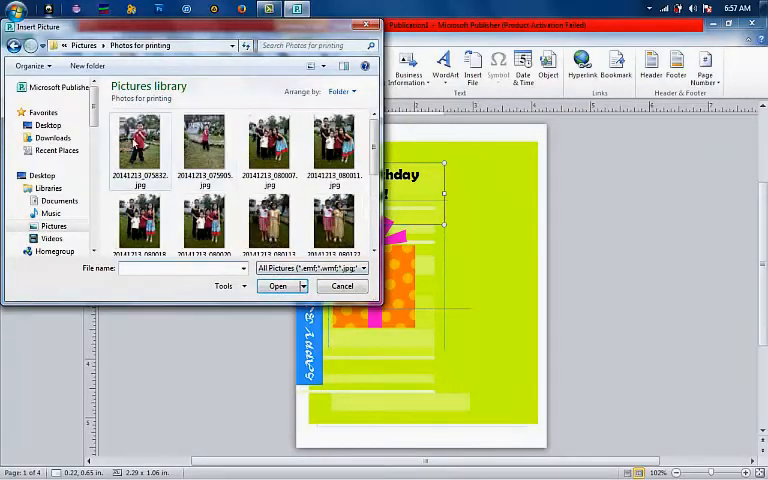
pyautogui.click(140, 145)
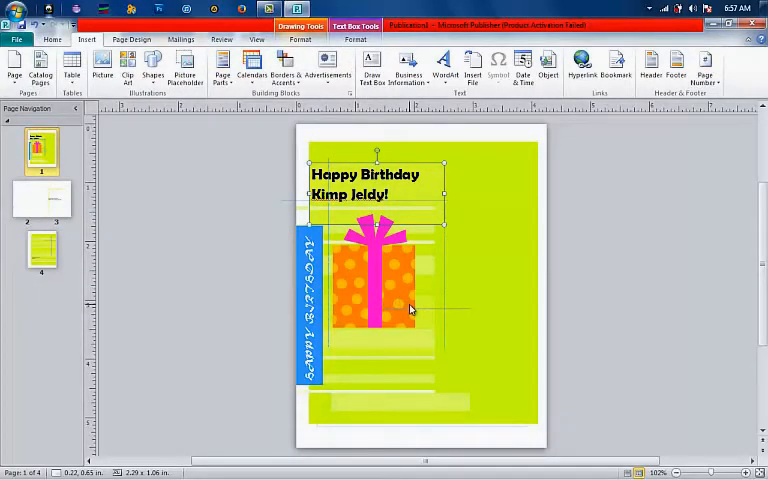
pyautogui.moveTo(410, 305)
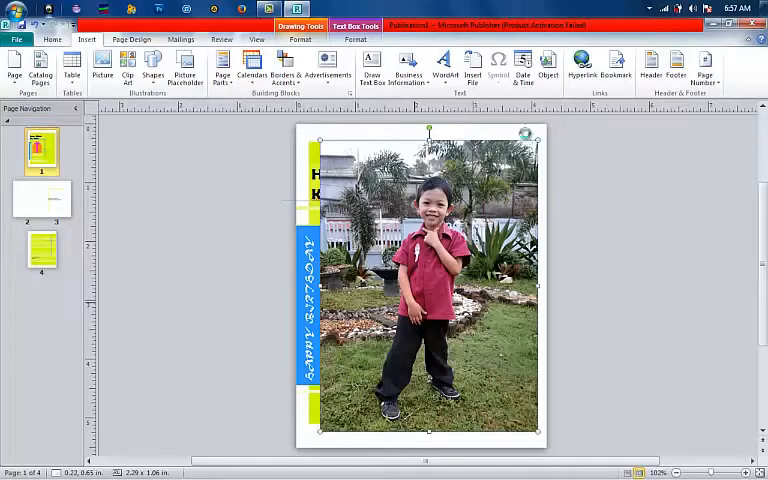
pyautogui.moveTo(525, 135)
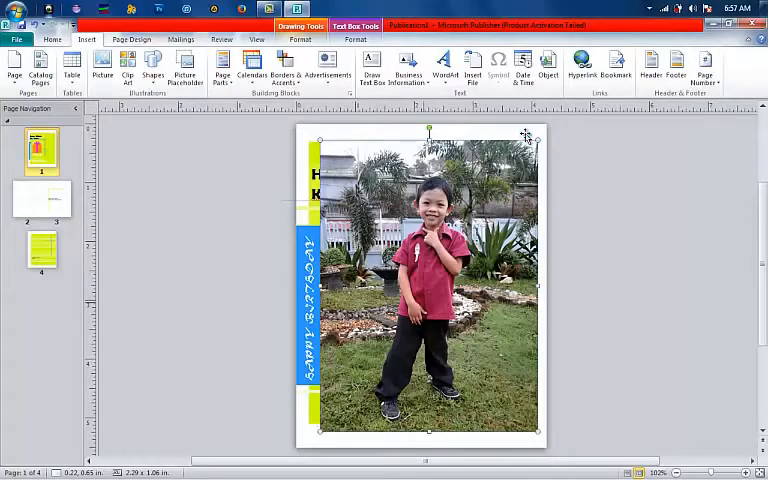
# - Shrink the boy's photo and place it at the cover's lower right beside the gift
pyautogui.click(430, 280)
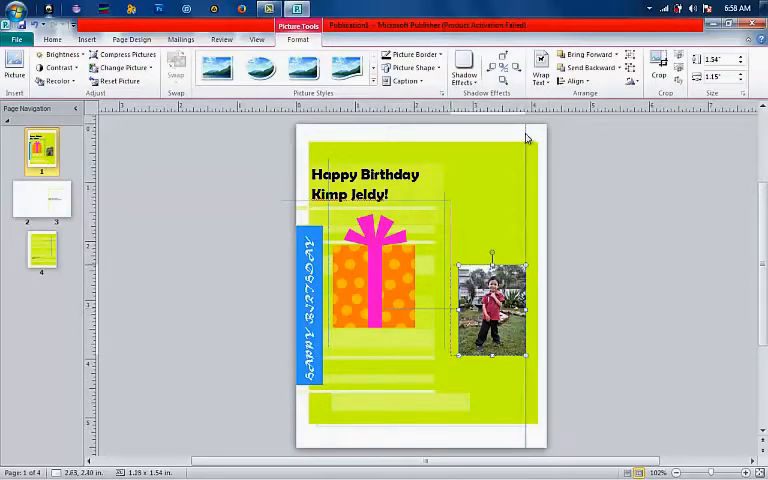
pyautogui.moveTo(490, 307); pyautogui.dragTo(488, 307)
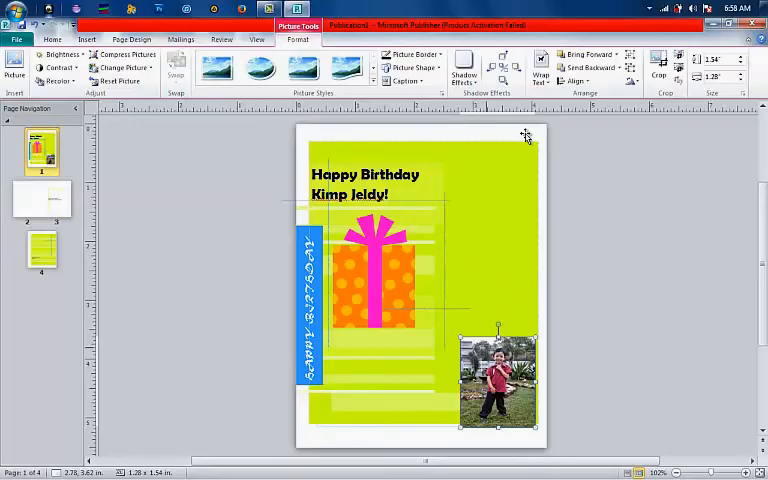
pyautogui.moveTo(527, 138)
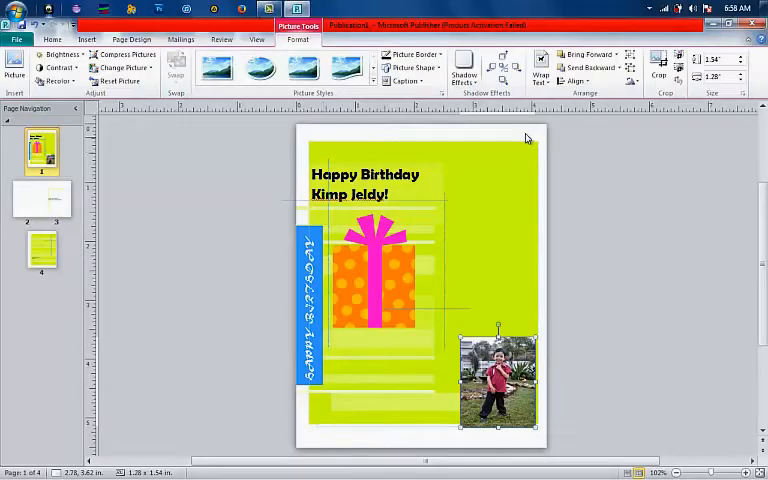
pyautogui.moveTo(525, 135)
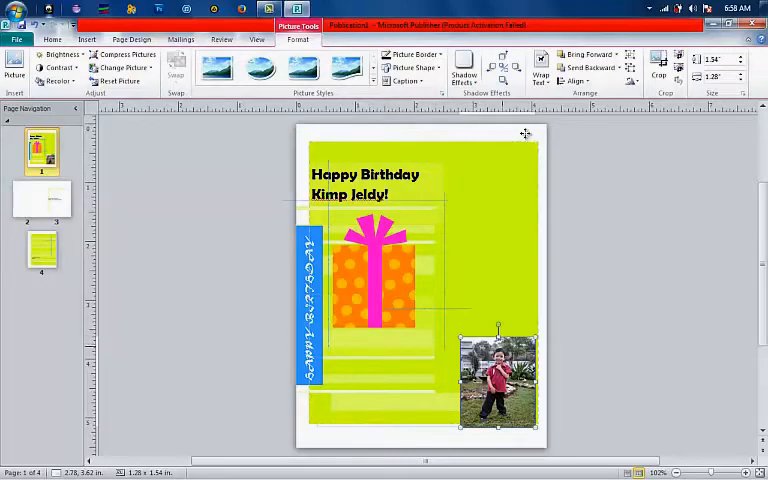
pyautogui.moveTo(498, 385); pyautogui.dragTo(489, 345)
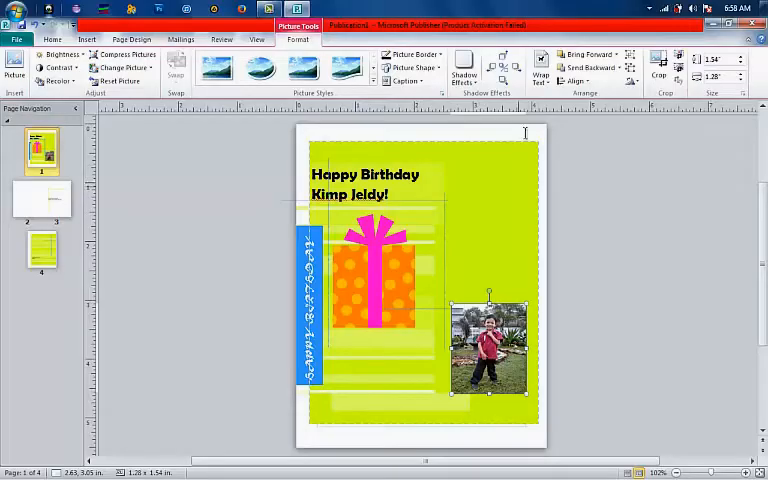
pyautogui.moveTo(528, 138)
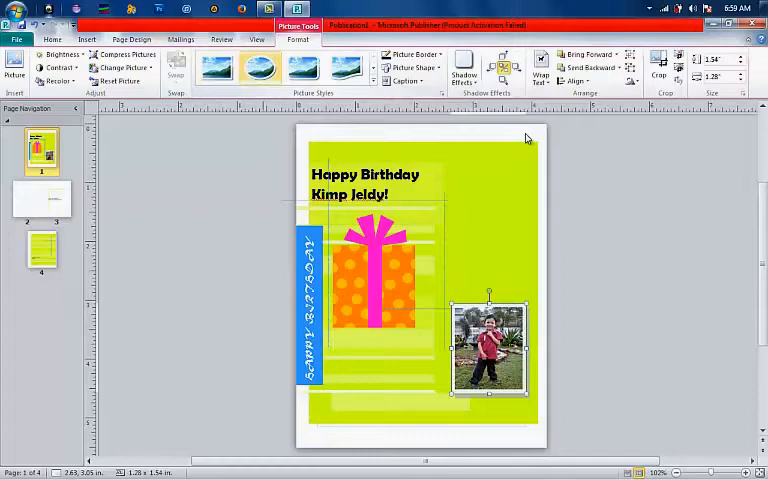
# - Apply the oval Picture Style to the boy's photo and nudge it slightly higher
pyautogui.click(258, 67)
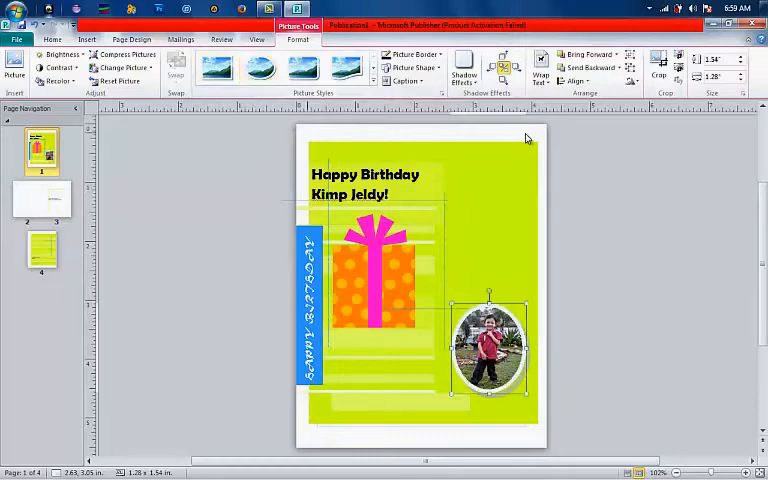
pyautogui.moveTo(525, 135)
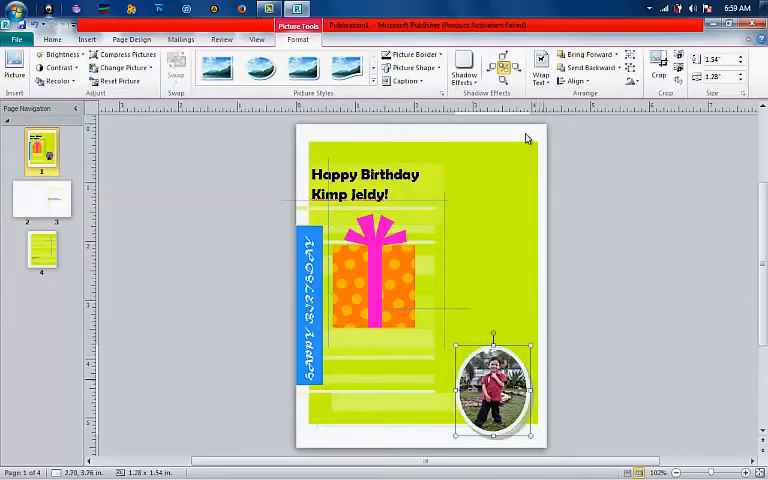
pyautogui.moveTo(525, 135)
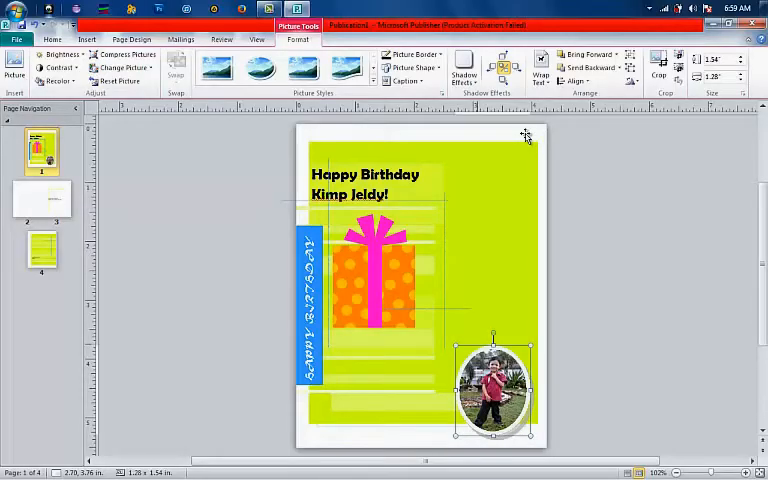
pyautogui.moveTo(493, 390); pyautogui.dragTo(487, 365)
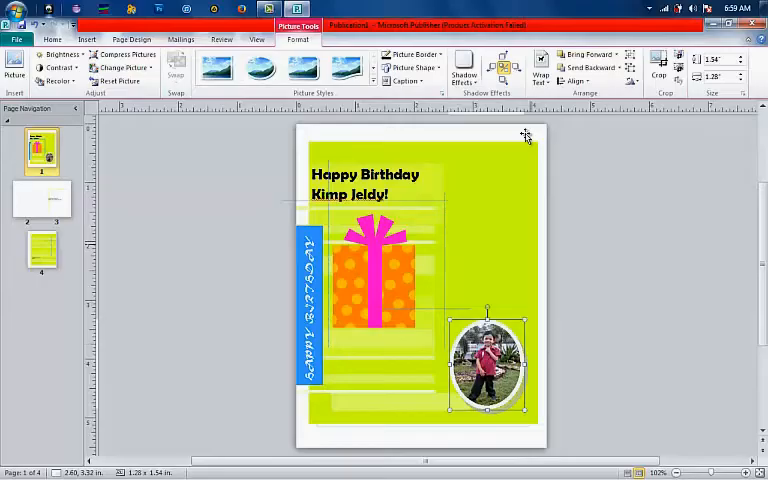
pyautogui.moveTo(527, 138)
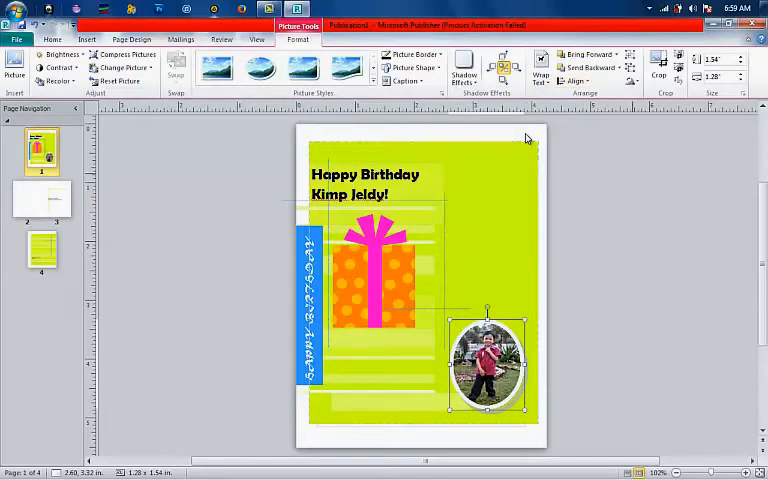
pyautogui.click(87, 39)
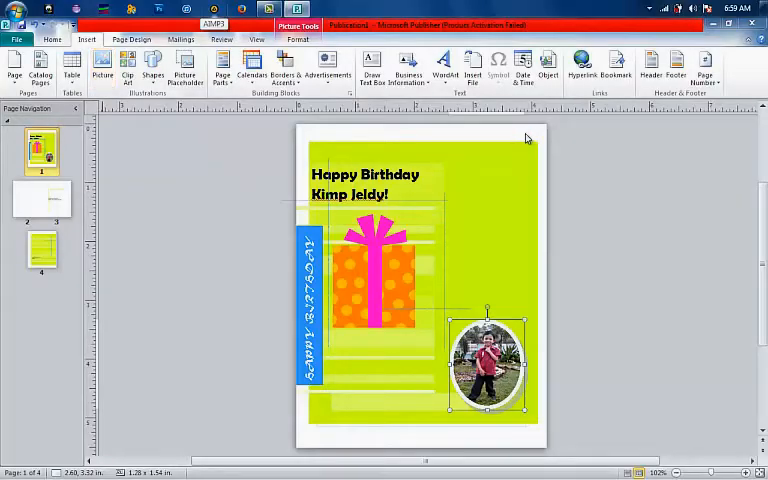
# - Try inserting a picture named 'balloon', dismiss the not-found error, and browse to Libraries > Pictures
pyautogui.click(101, 65)
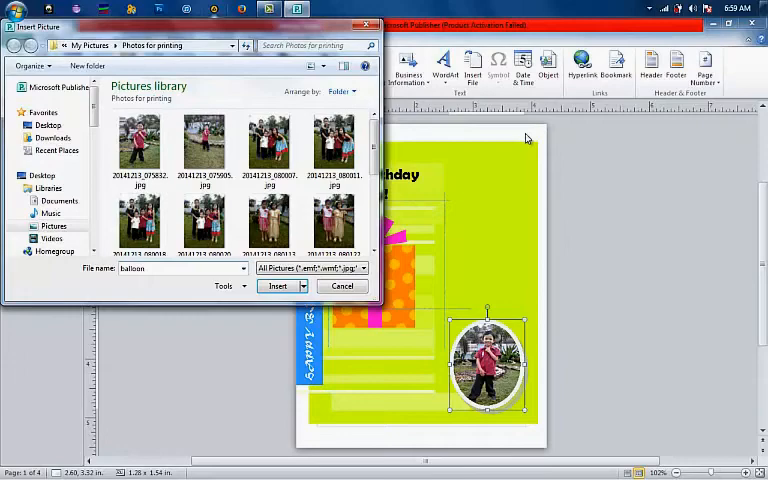
pyautogui.click(277, 286)
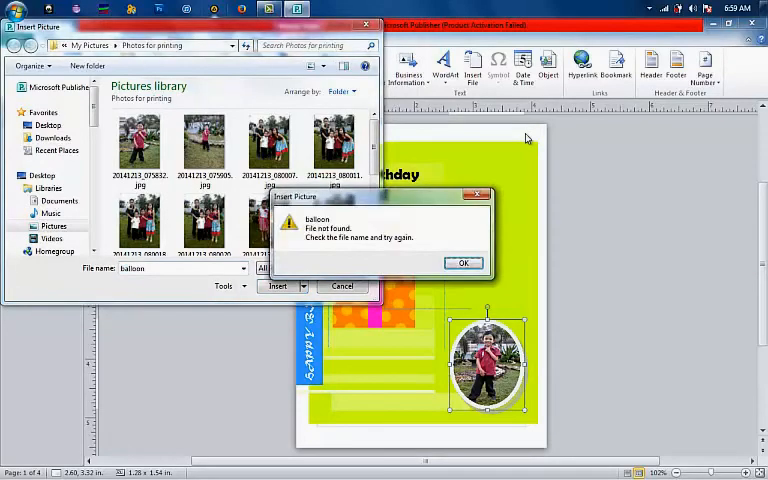
pyautogui.click(463, 262)
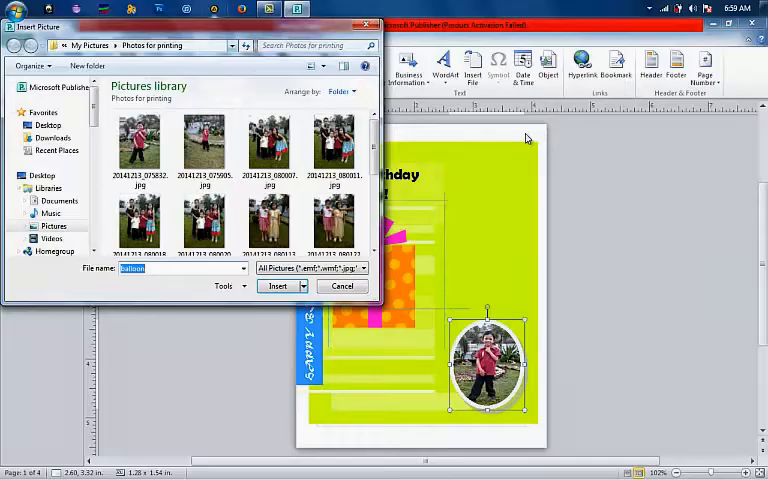
pyautogui.click(150, 45)
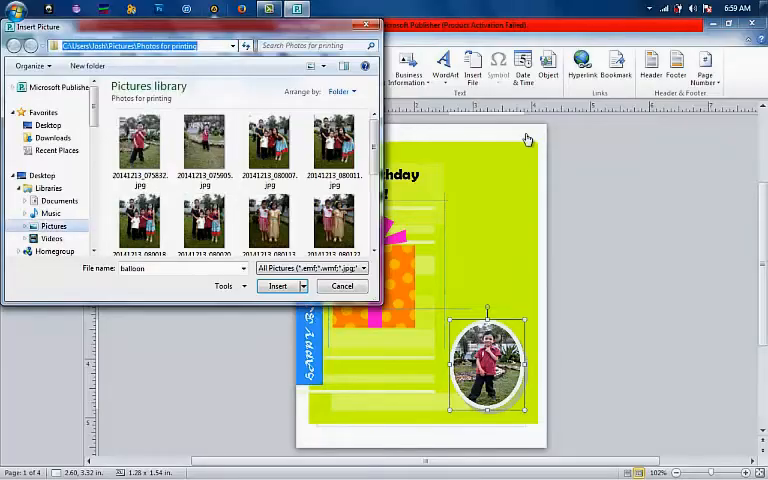
pyautogui.moveTo(527, 138)
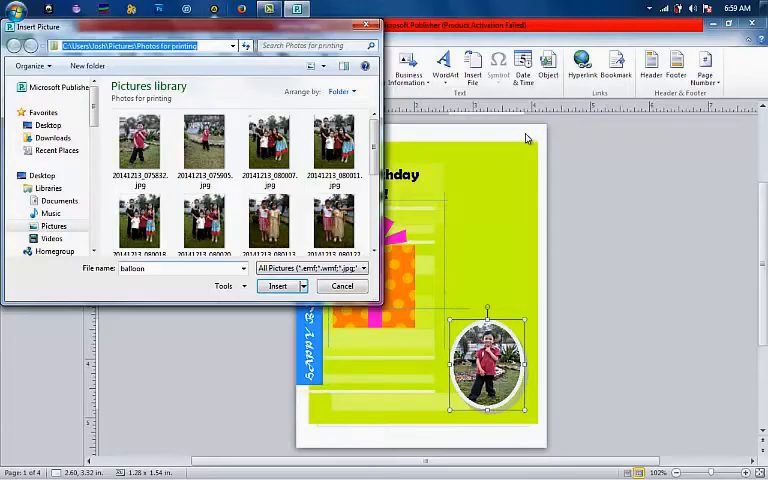
pyautogui.scroll(-3)
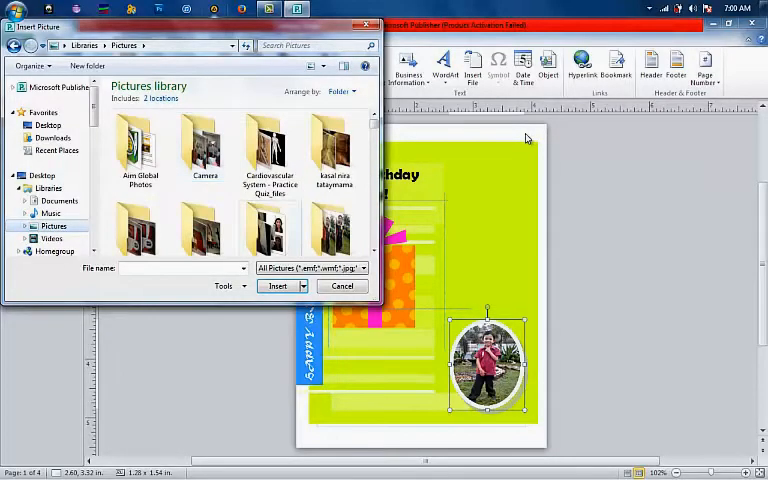
pyautogui.moveTo(527, 134)
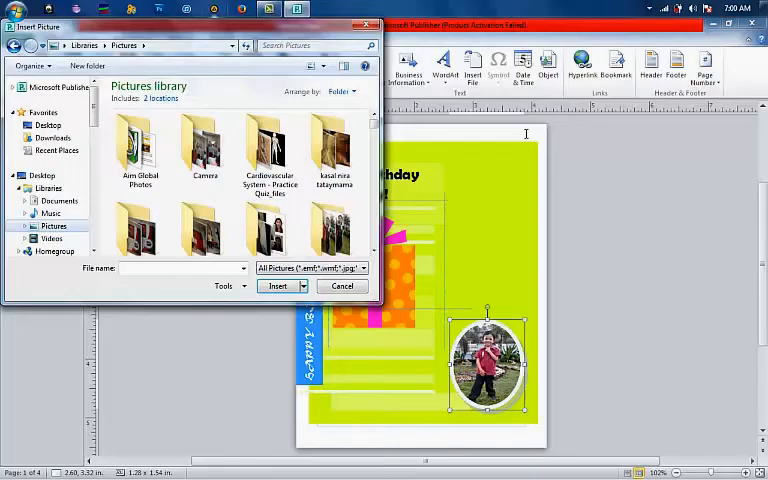
# - Find balloon.jpg in the Pictures library and insert it onto the cover
pyautogui.write('balloon.jpg')
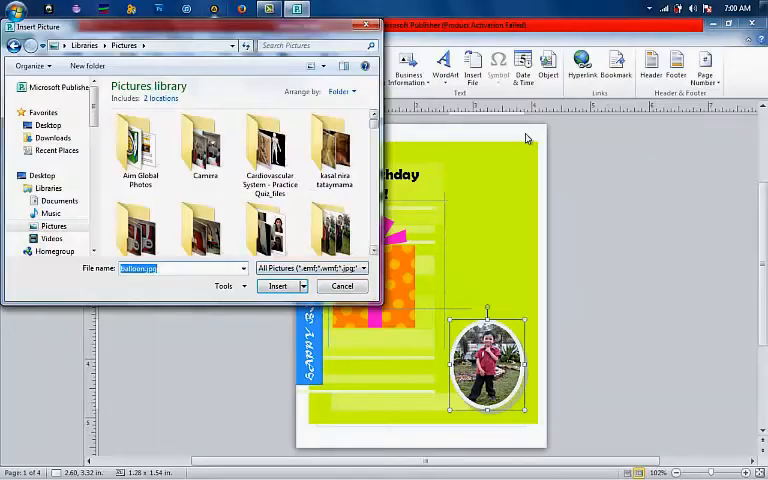
pyautogui.scroll(-3)
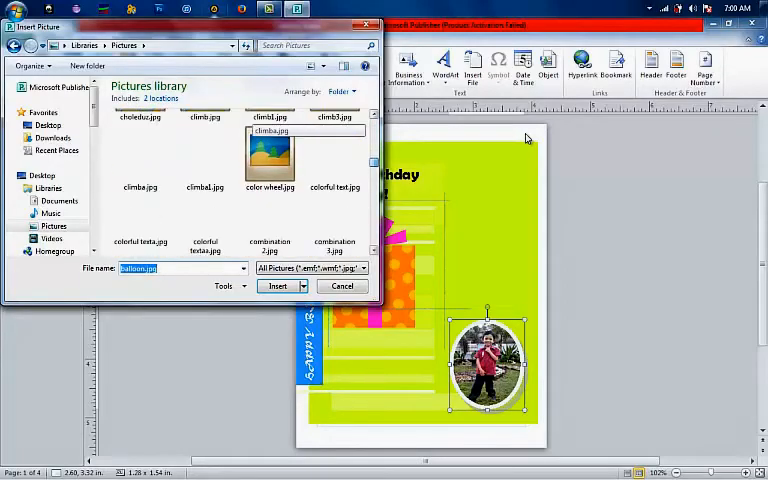
pyautogui.scroll(-3)
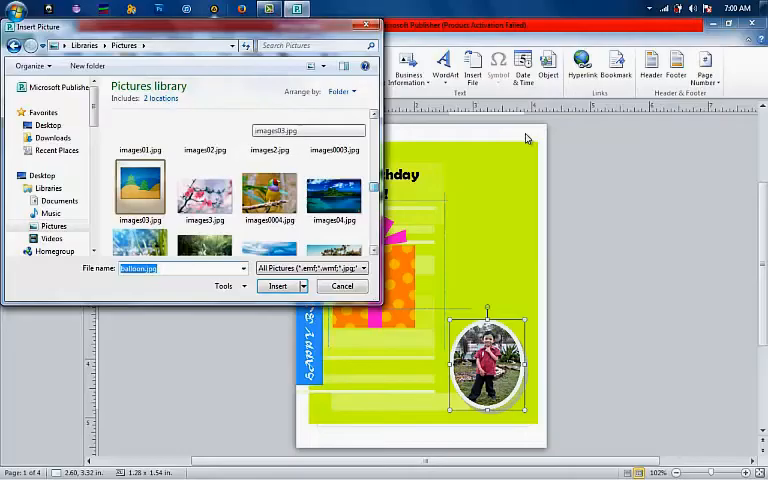
pyautogui.scroll(3)
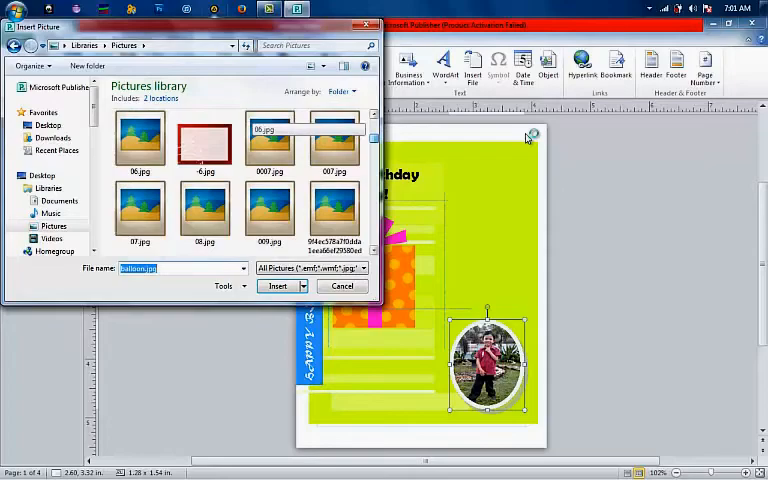
pyautogui.scroll(-3)
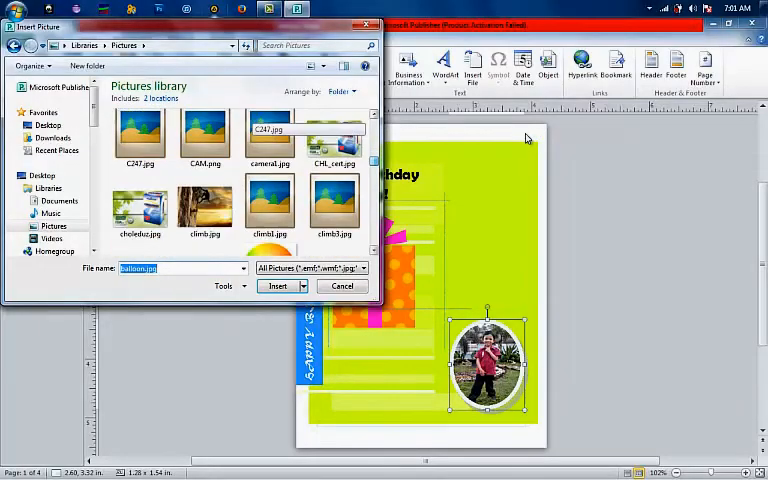
pyautogui.scroll(-3)
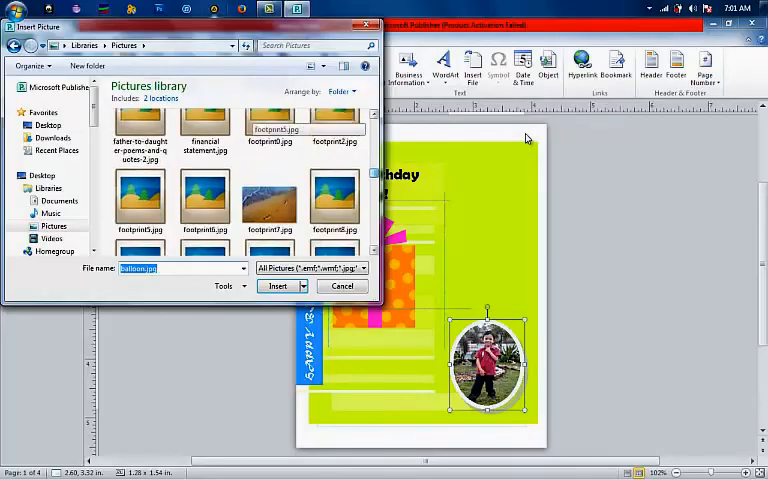
pyautogui.scroll(-3)
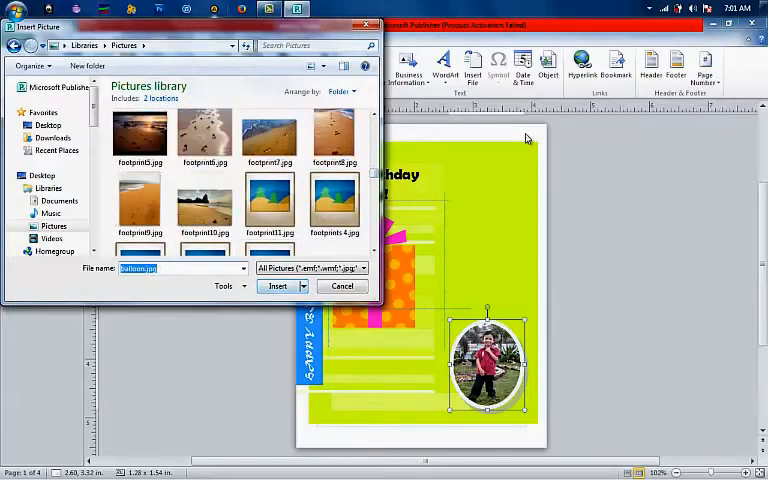
pyautogui.click(277, 286)
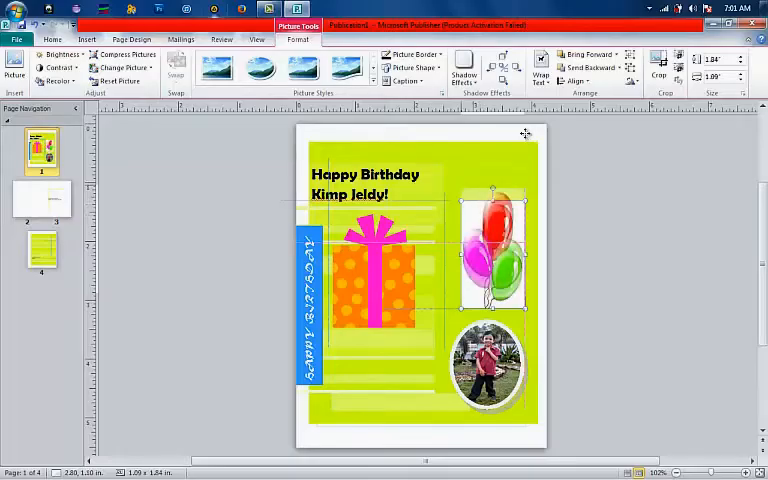
# - Enlarge the balloons at top right and move the boy's photo left, up near the title
pyautogui.moveTo(490, 250); pyautogui.dragTo(490, 225)
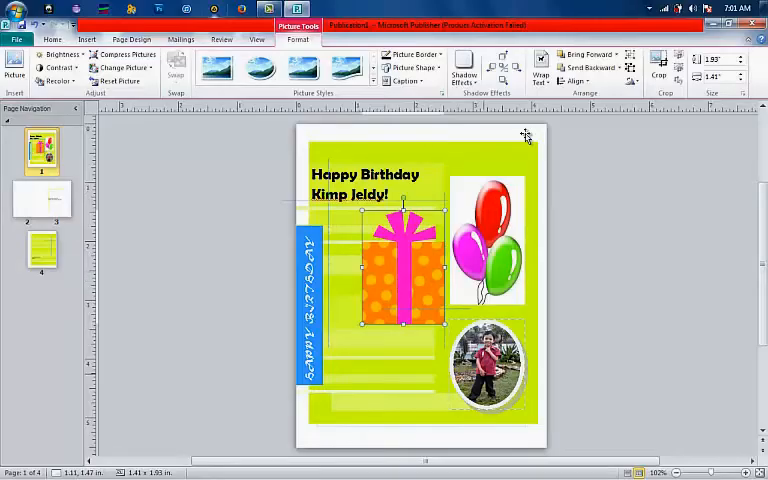
pyautogui.click(487, 365)
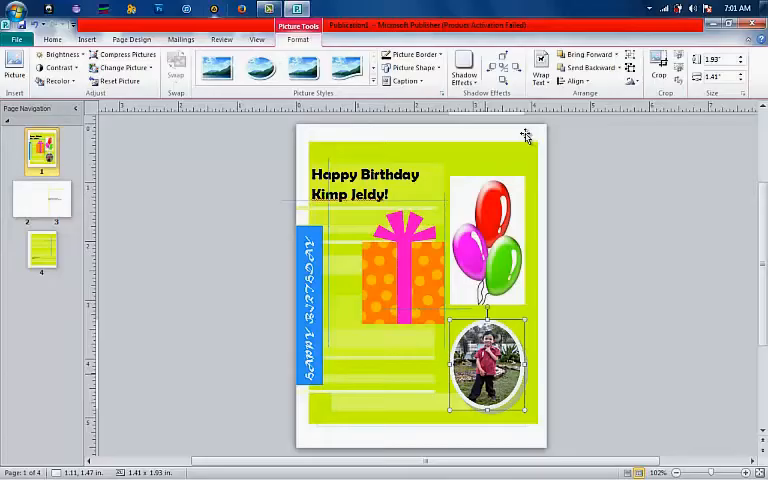
pyautogui.moveTo(485, 362); pyautogui.dragTo(347, 362)
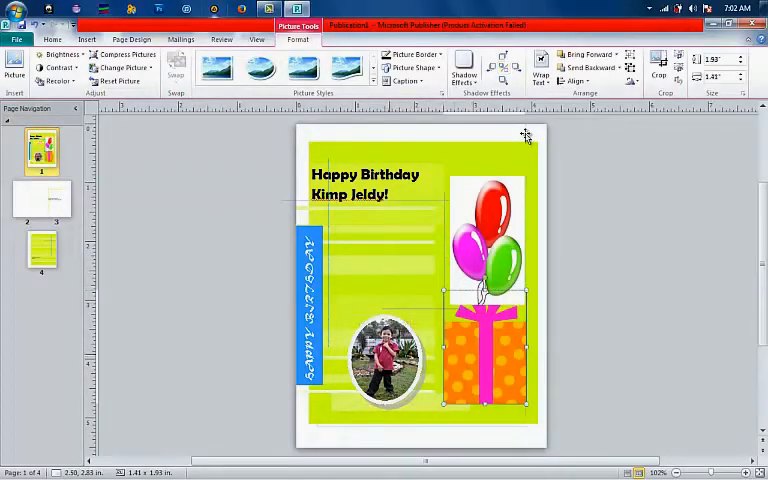
pyautogui.click(385, 360)
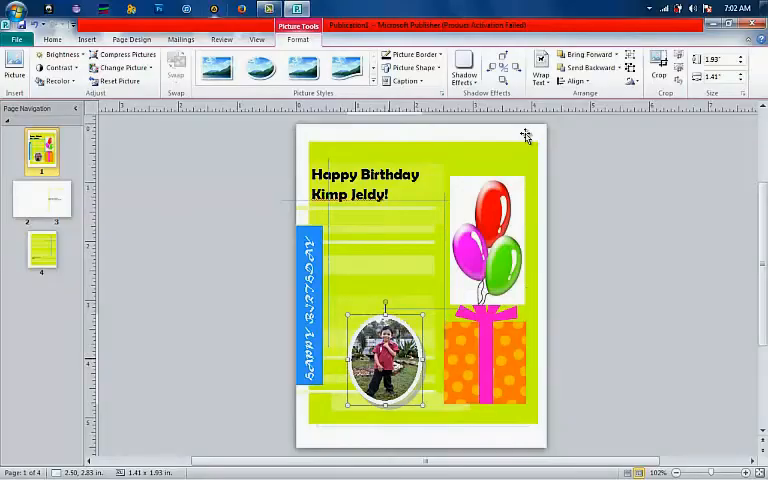
pyautogui.moveTo(385, 360); pyautogui.dragTo(370, 260)
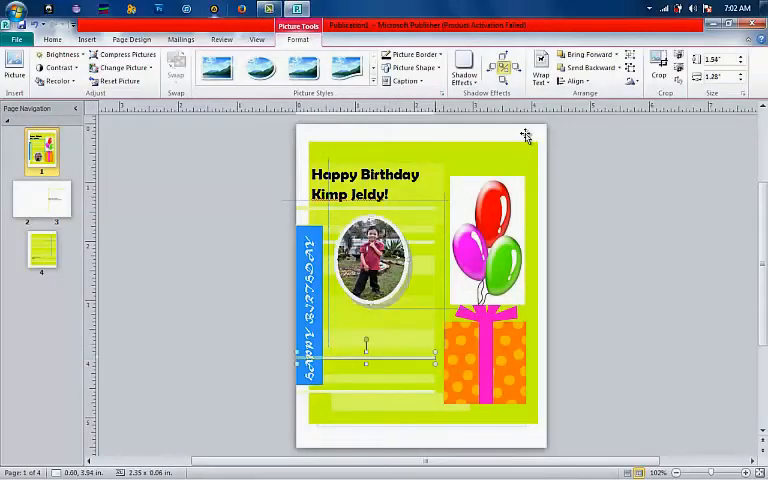
# - Widen the oval photo under the greeting and go to the inside pages 2–3
pyautogui.click(370, 255)
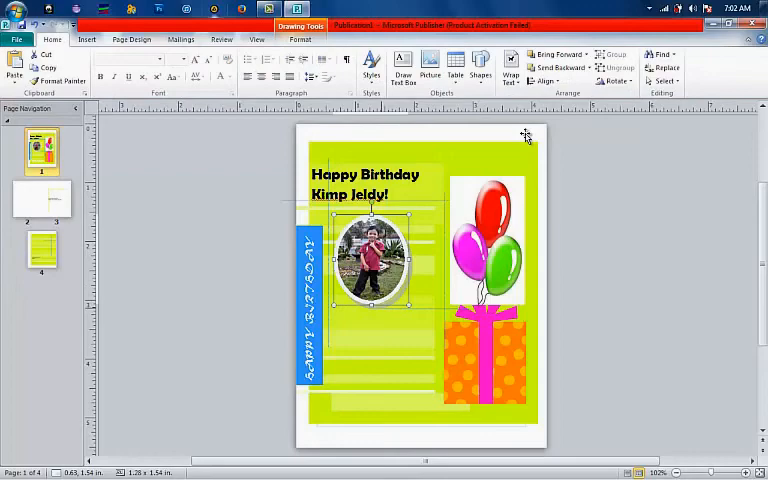
pyautogui.click(371, 258)
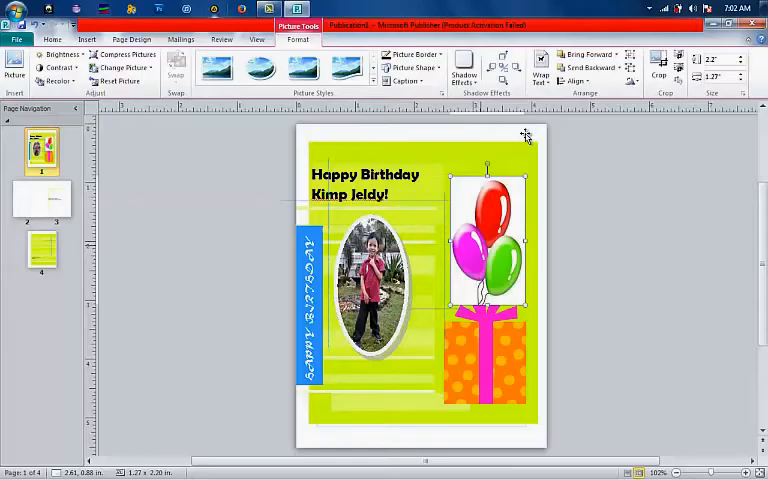
pyautogui.moveTo(525, 134)
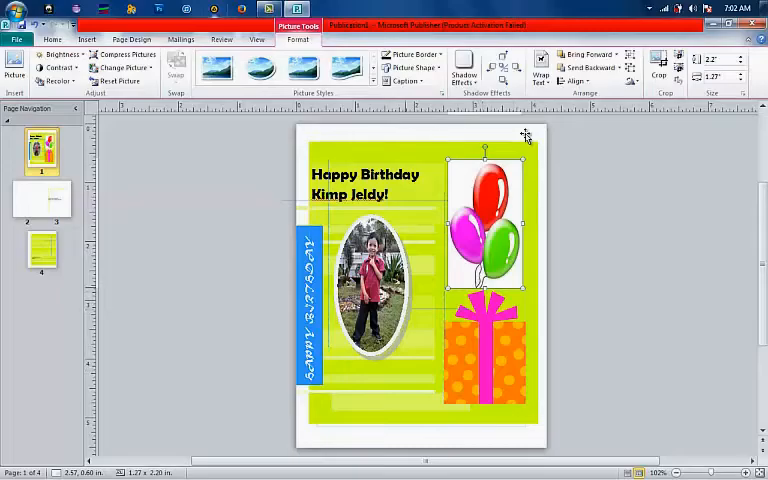
pyautogui.click(371, 283)
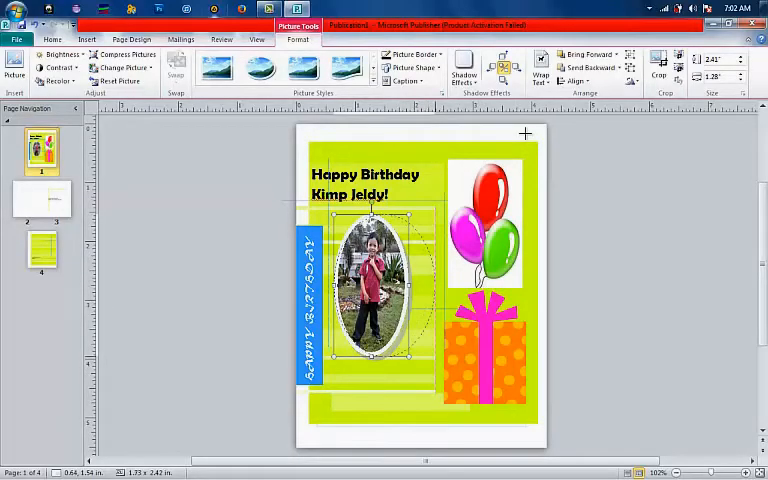
pyautogui.click(525, 138)
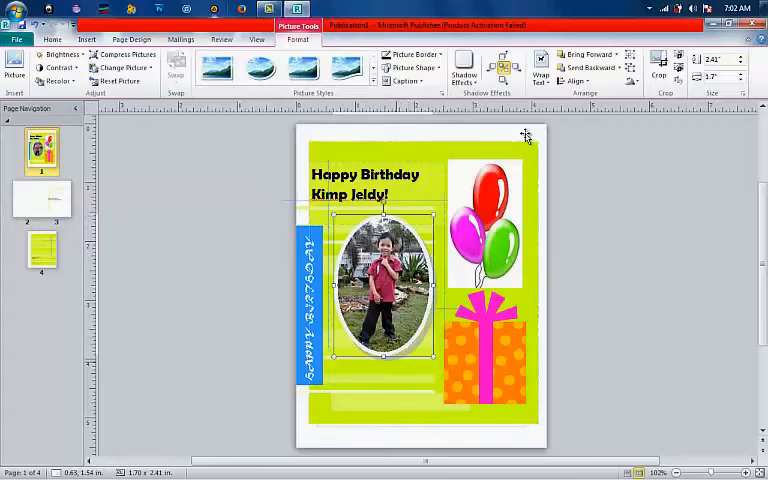
pyautogui.click(365, 395)
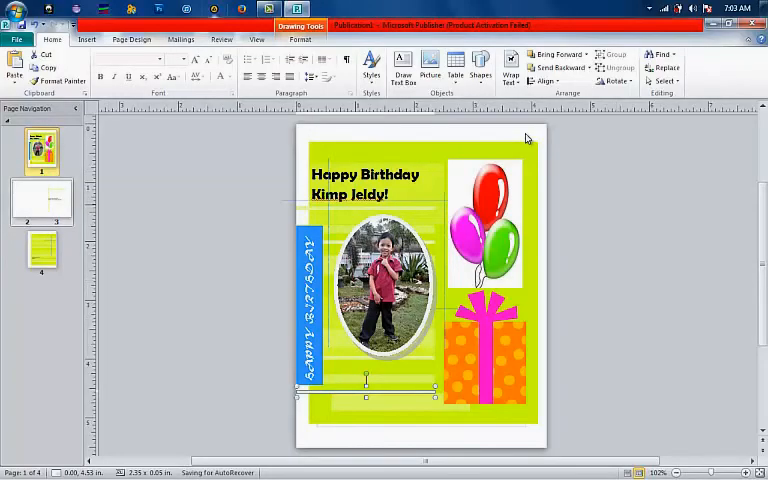
pyautogui.click(42, 201)
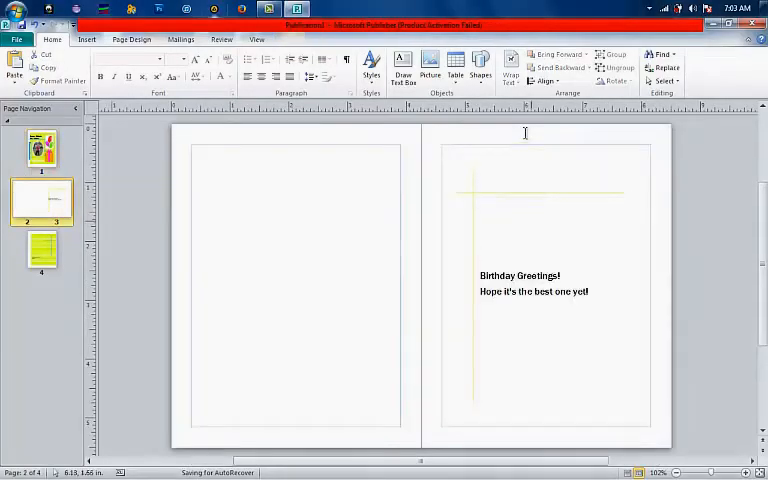
# - Type 'My Son Klmp Jeldy.' and 'Happy Birthday!!' above 'Hope it's the best one yet!'
pyautogui.click(520, 275)
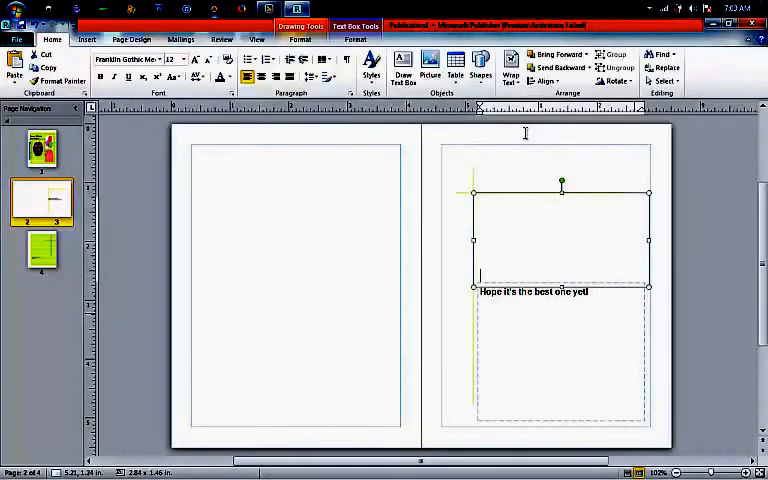
pyautogui.write('My')
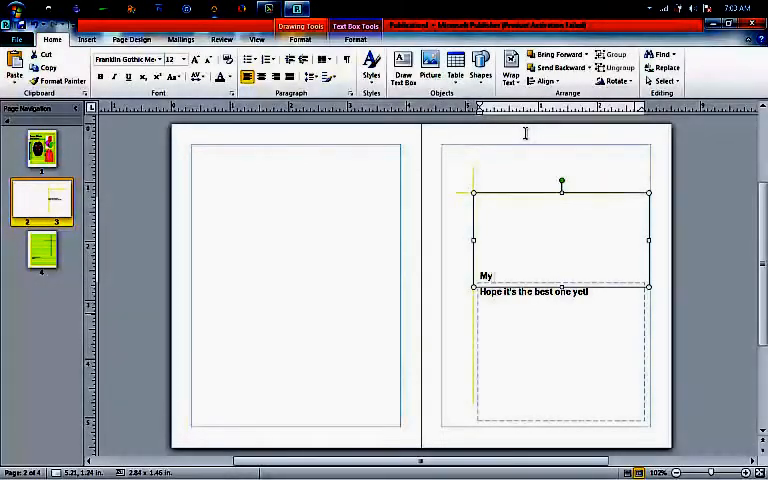
pyautogui.write('Son Klmp Jeldy.')
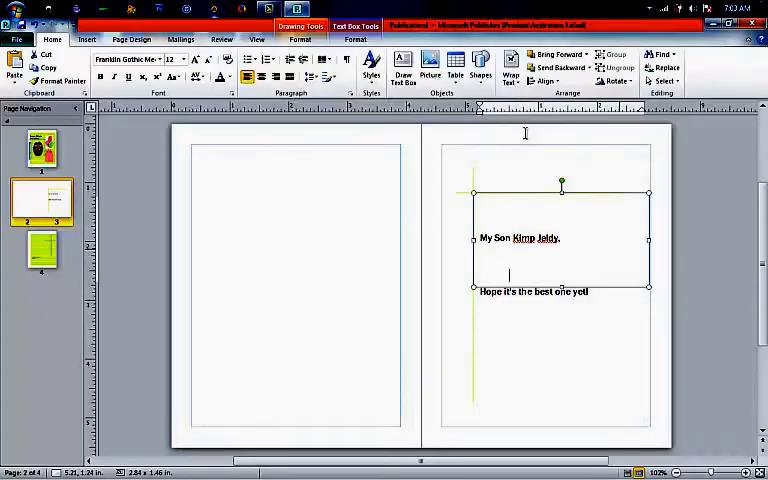
pyautogui.write('app')
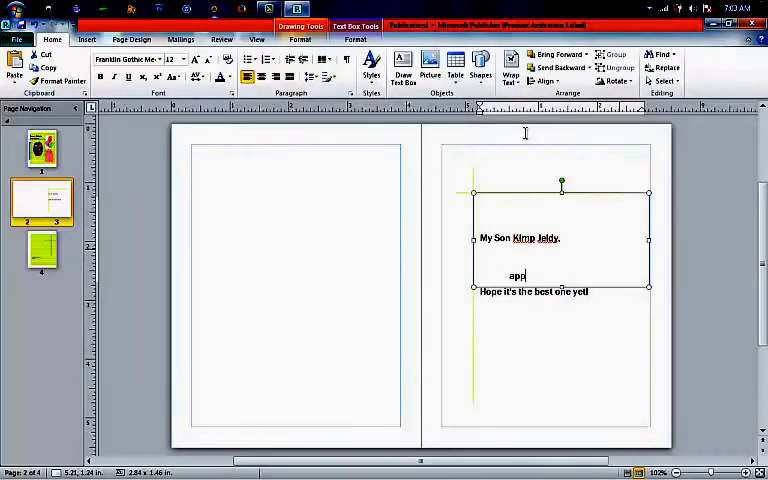
pyautogui.write('H')
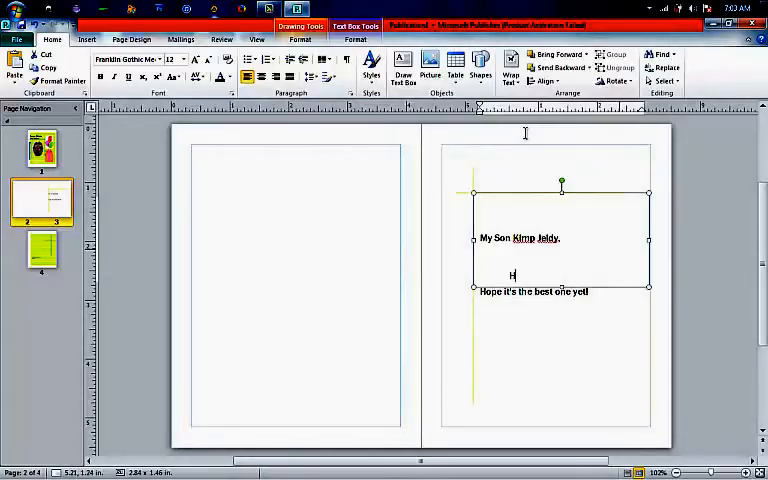
pyautogui.write('appy B')
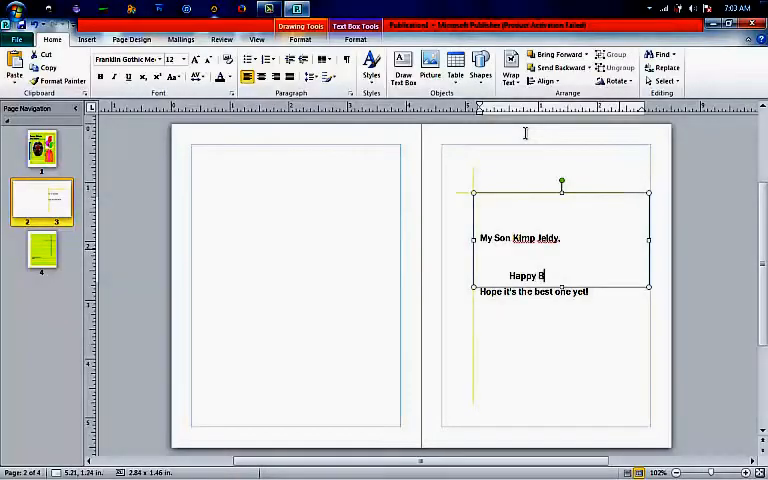
pyautogui.write('irthd')
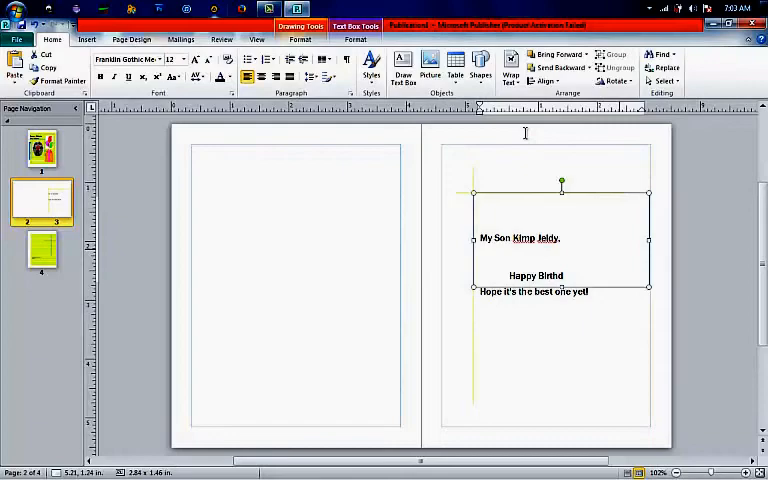
pyautogui.write('ay')
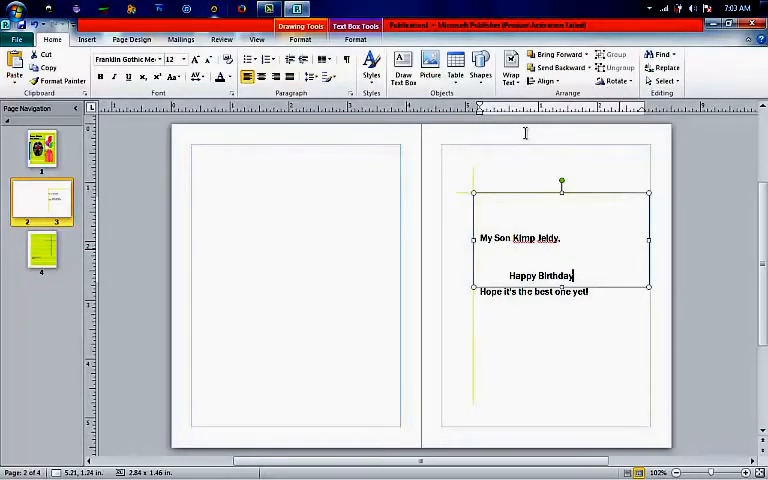
pyautogui.write('!!')
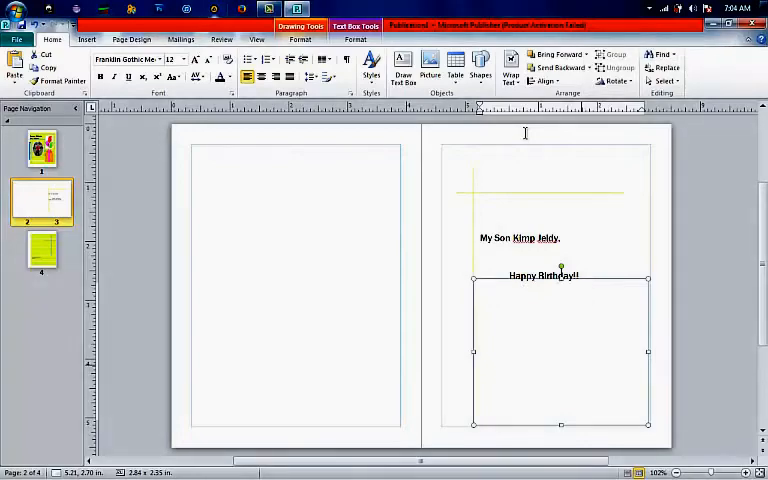
# - Type 'Have many more birthdays to come. More blessings and happiness.' under Happy Birthday
pyautogui.click(483, 290)
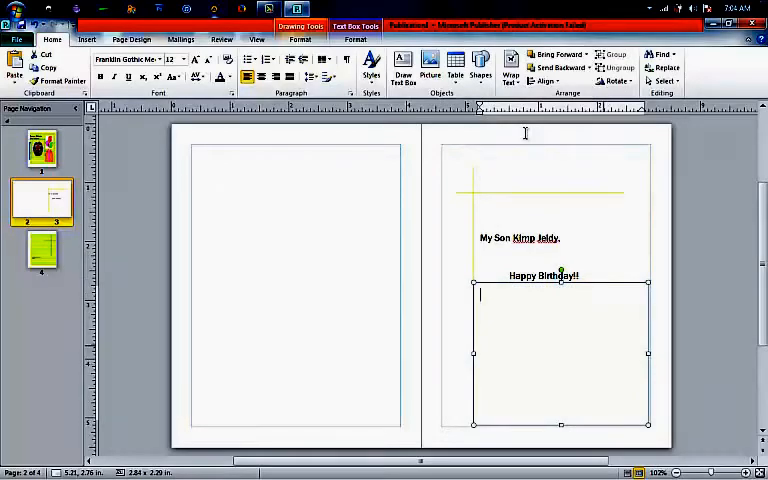
pyautogui.write('Have')
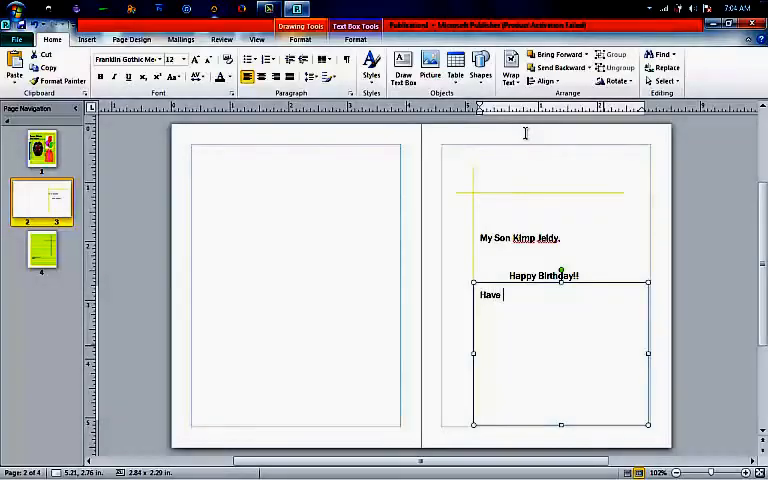
pyautogui.write('many')
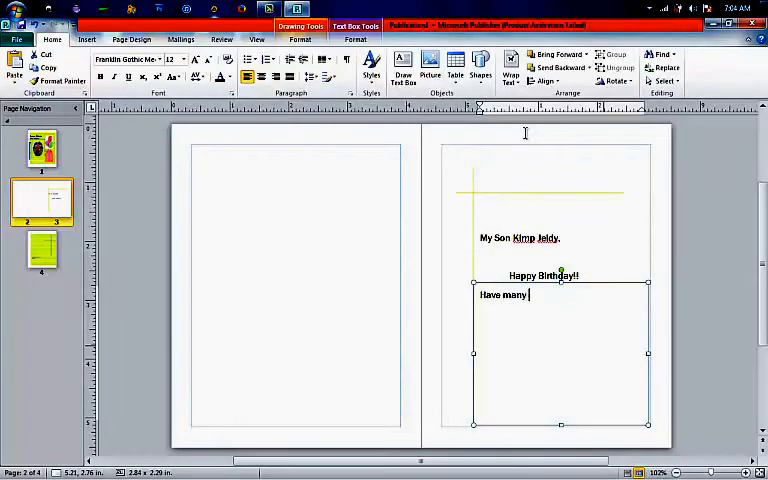
pyautogui.write('more b')
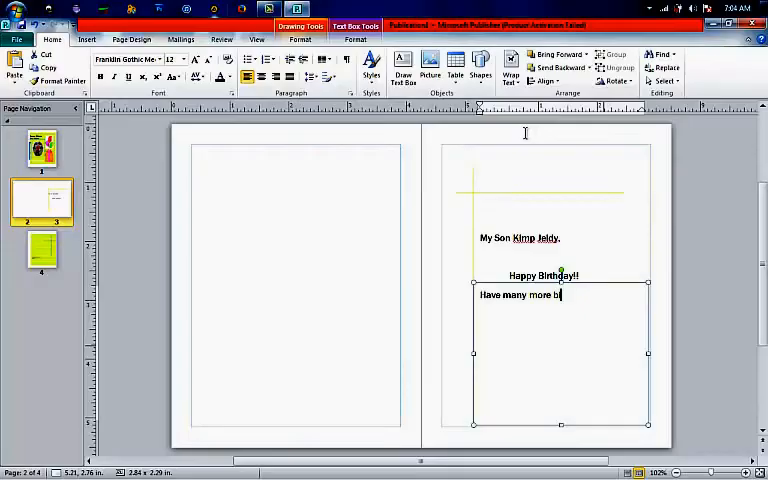
pyautogui.write('irthdays')
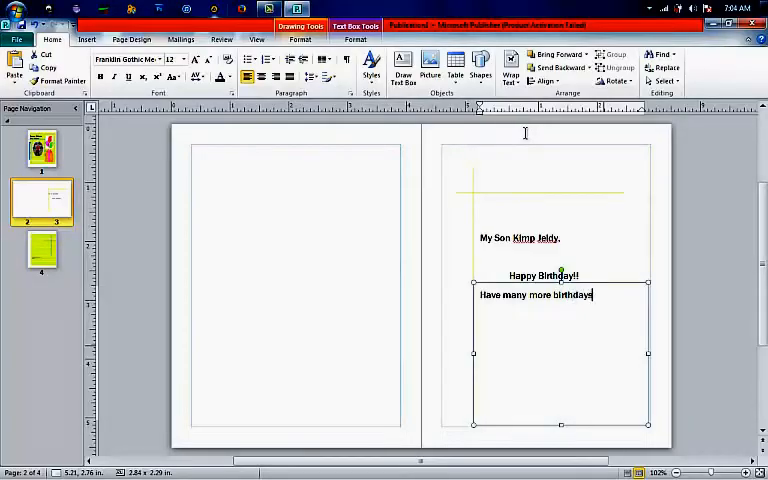
pyautogui.write('to come')
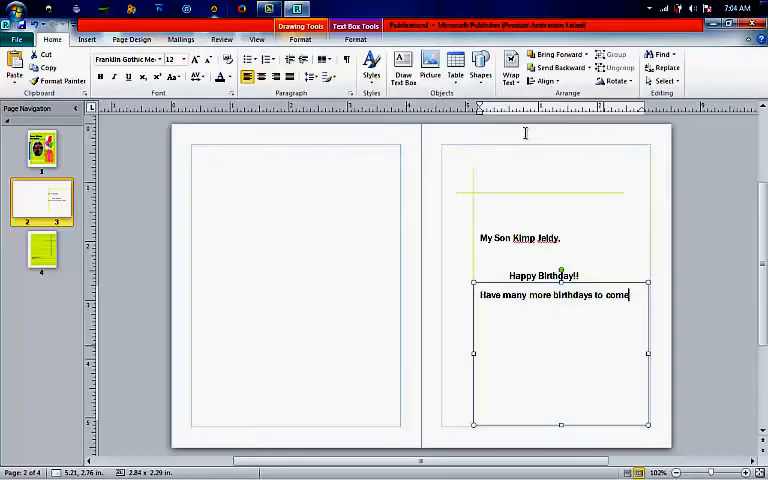
pyautogui.write('.')
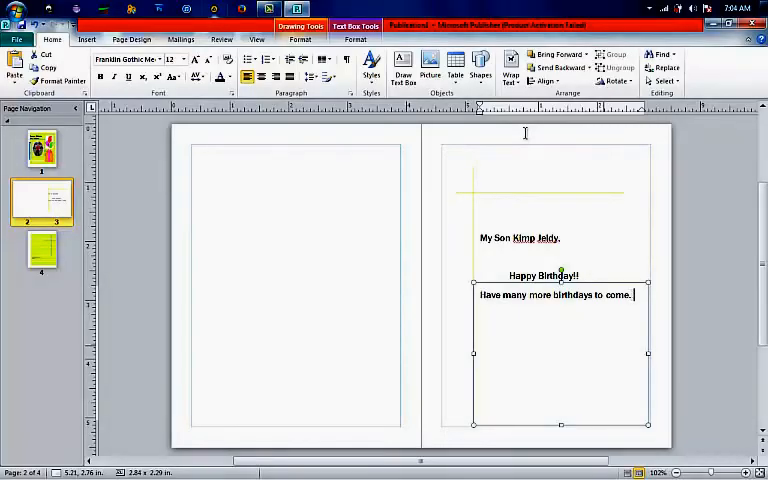
pyautogui.write('More')
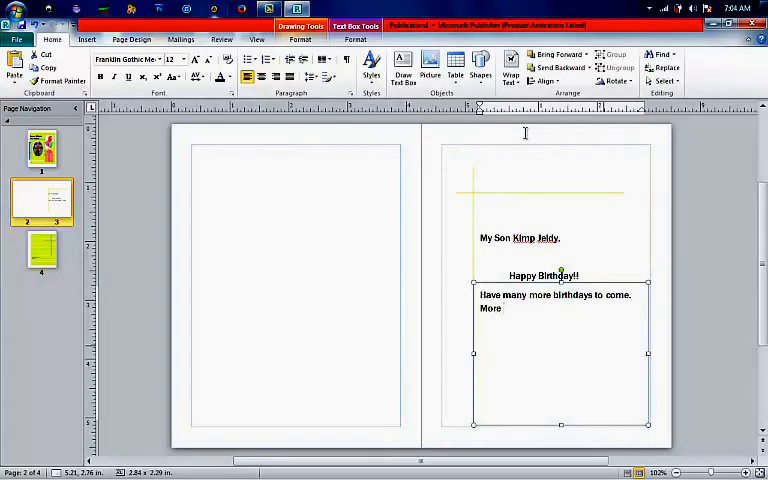
pyautogui.write('b')
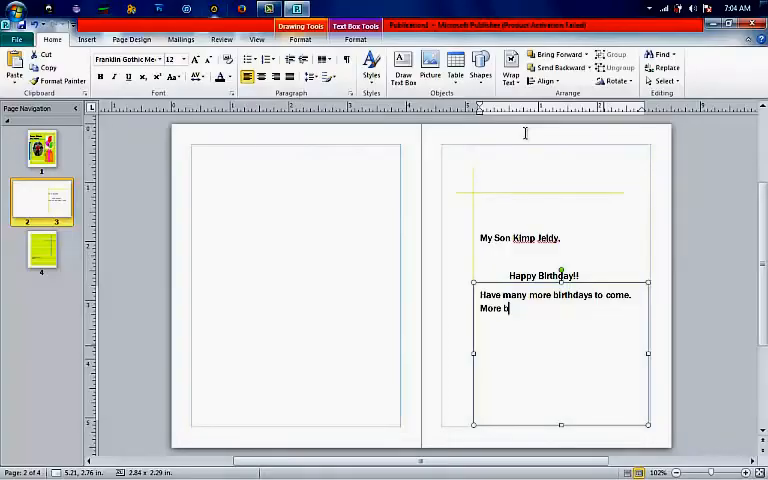
pyautogui.write('lessing')
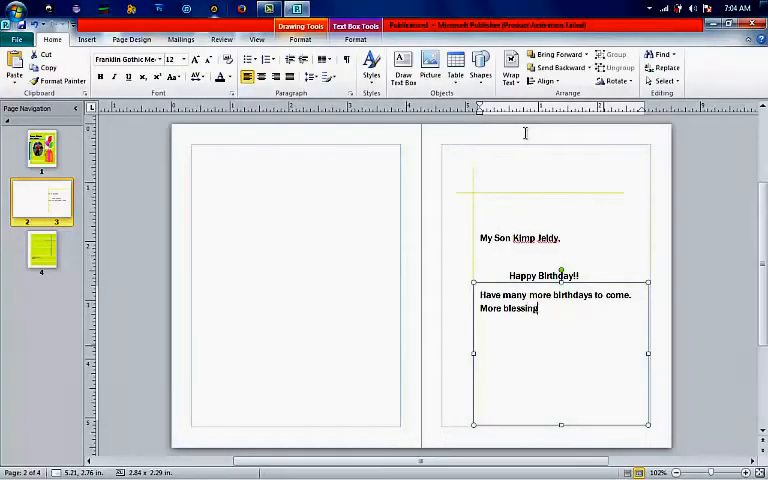
pyautogui.write('a')
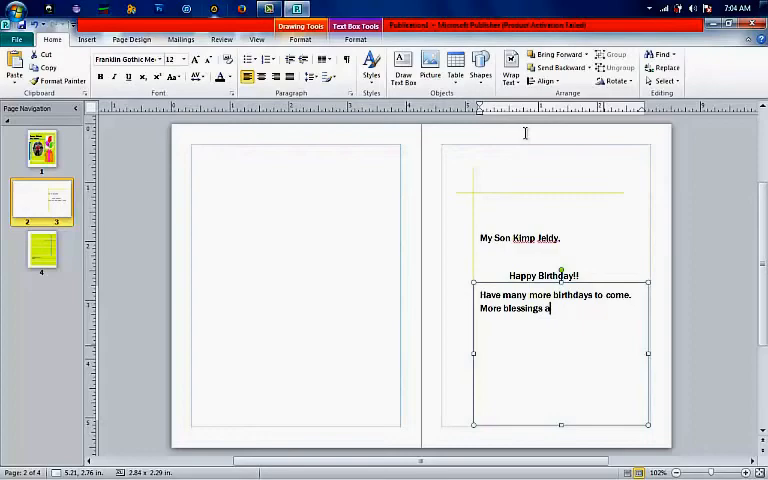
pyautogui.write('nd happ')
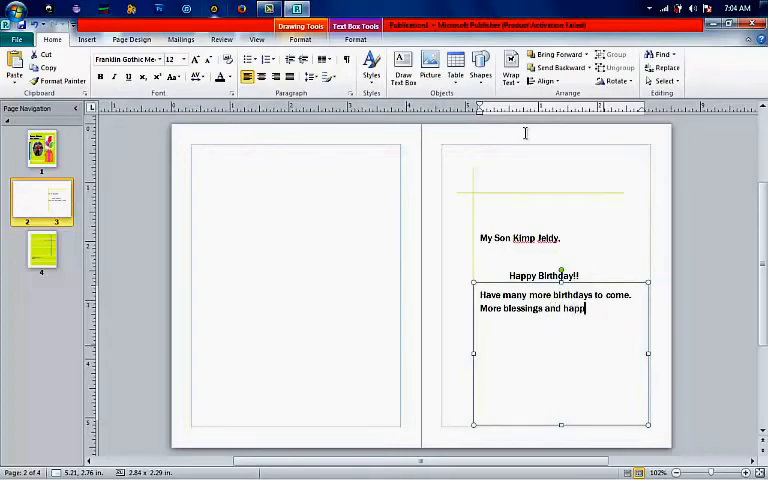
pyautogui.write('iness')
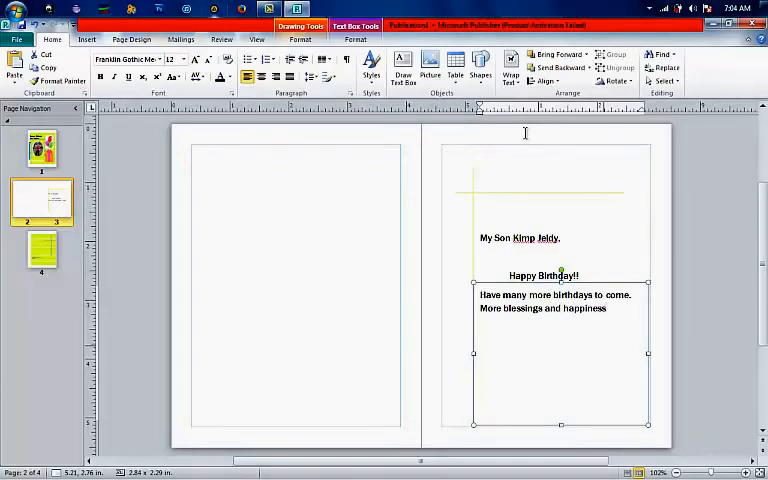
# - Sign the inside greeting 'Mama' lower in the text box
pyautogui.click(609, 308)
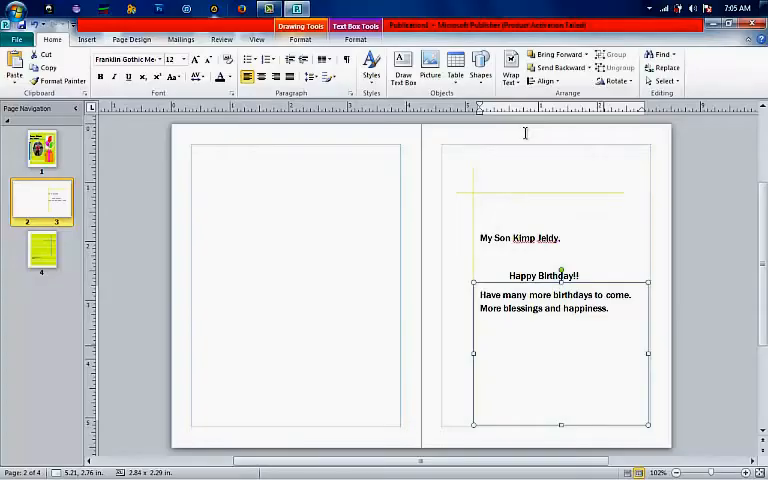
pyautogui.click(567, 383)
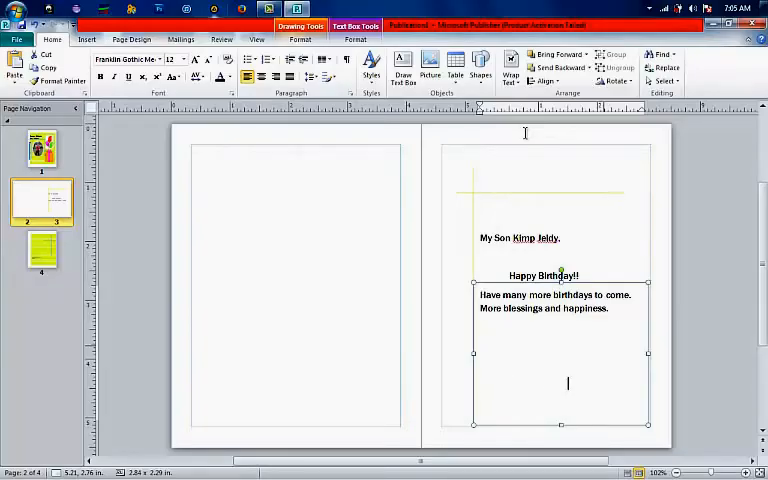
pyautogui.write('E')
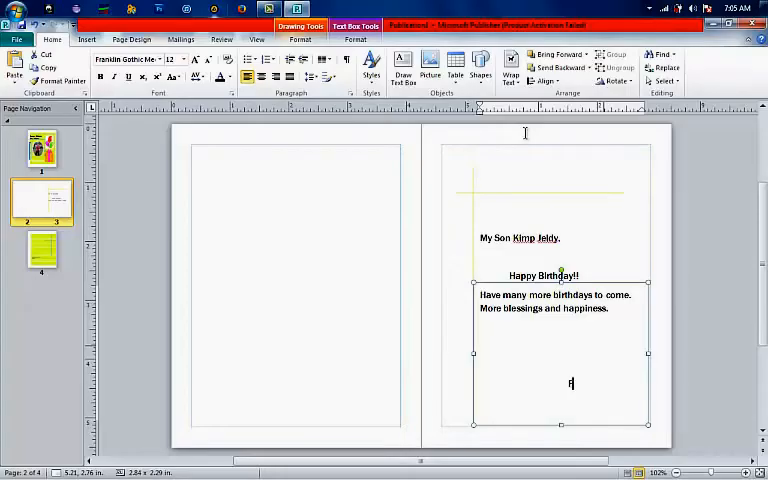
pyautogui.write('M')
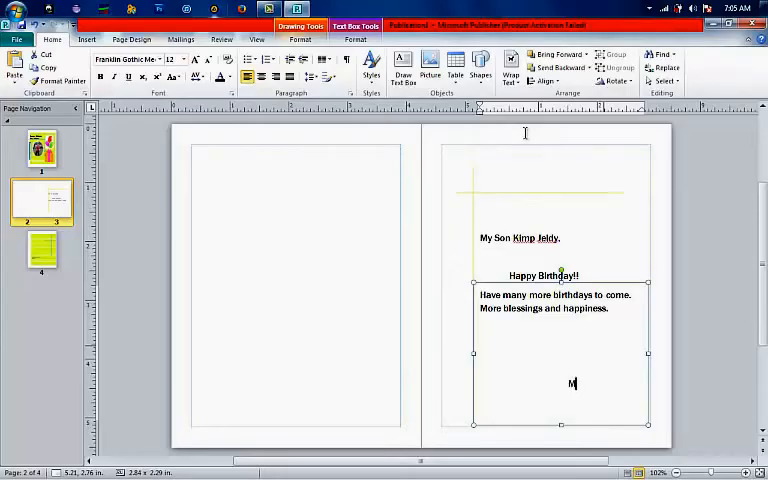
pyautogui.write('ama')
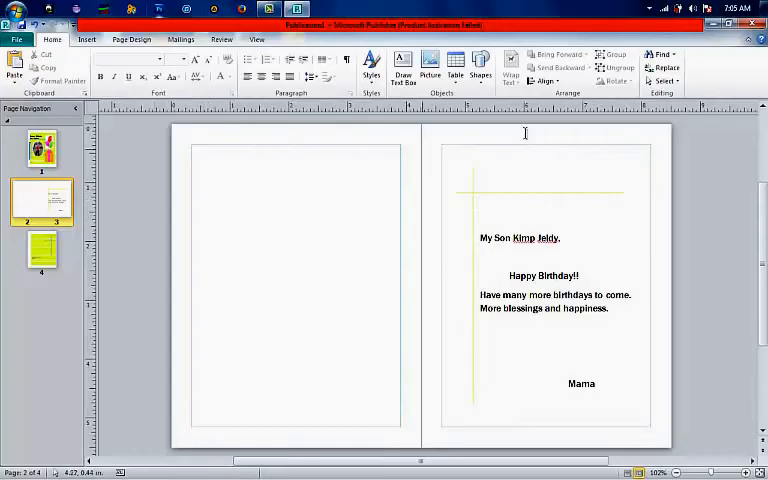
pyautogui.moveTo(527, 137)
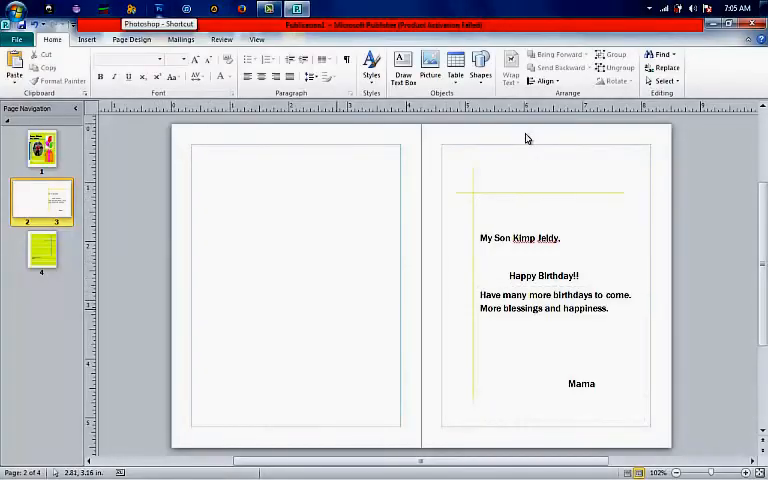
# - On page 4, type 'Mama' after 'Made especially for you by'
pyautogui.click(42, 250)
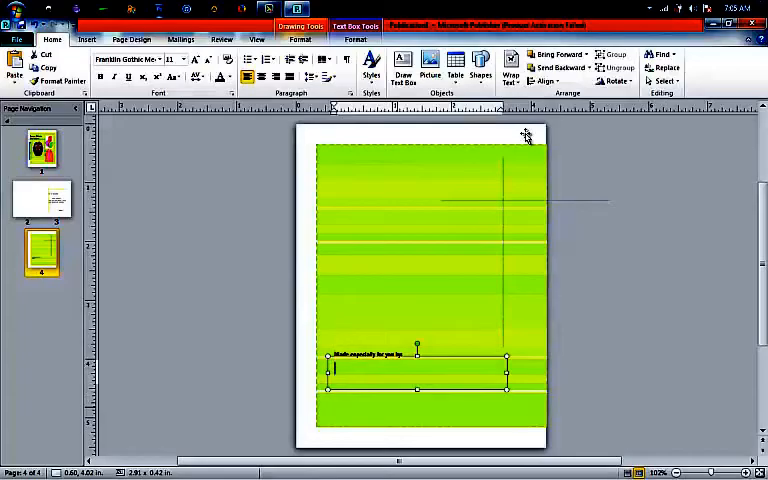
pyautogui.write('Mama')
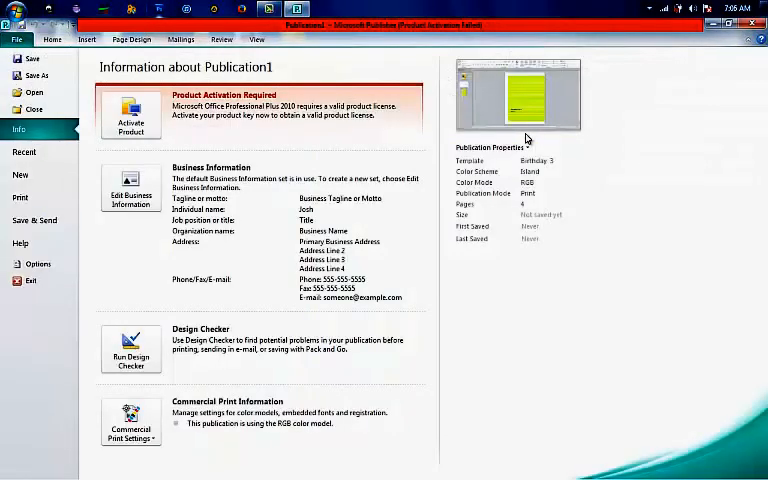
# - Preview the finished birthday card in the Print view
pyautogui.click(20, 197)
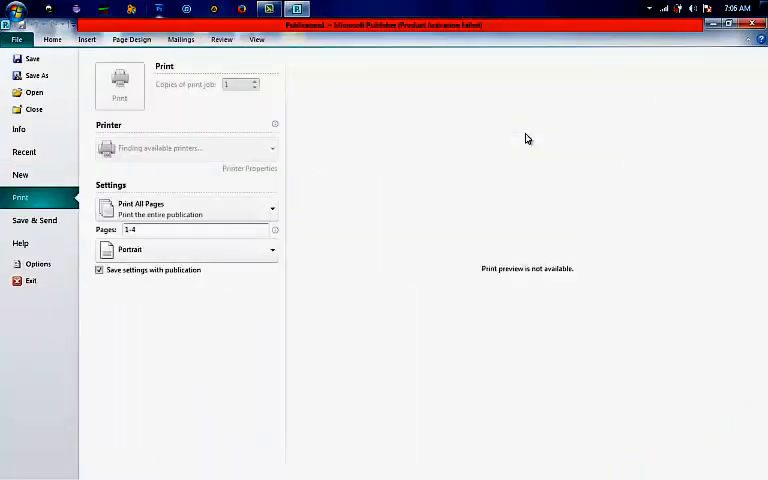
pyautogui.moveTo(525, 133)
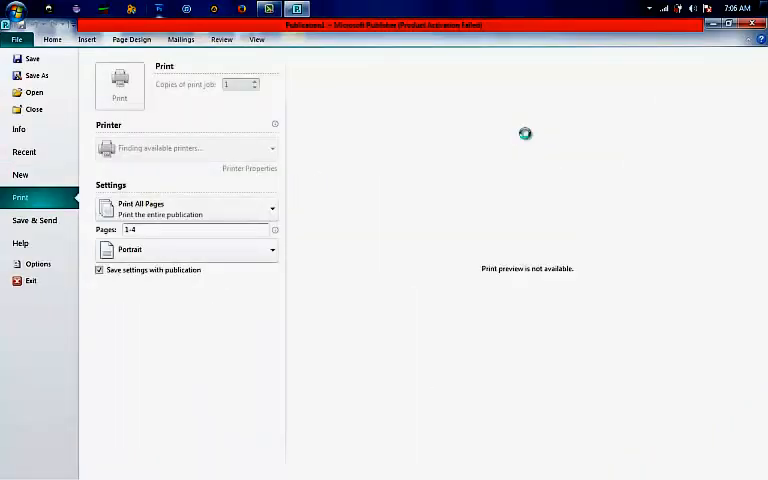
pyautogui.click(119, 80)
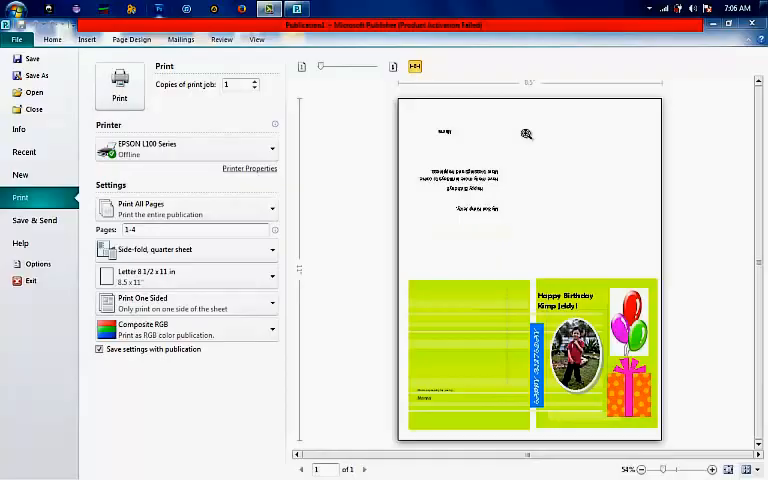
pyautogui.moveTo(528, 138)
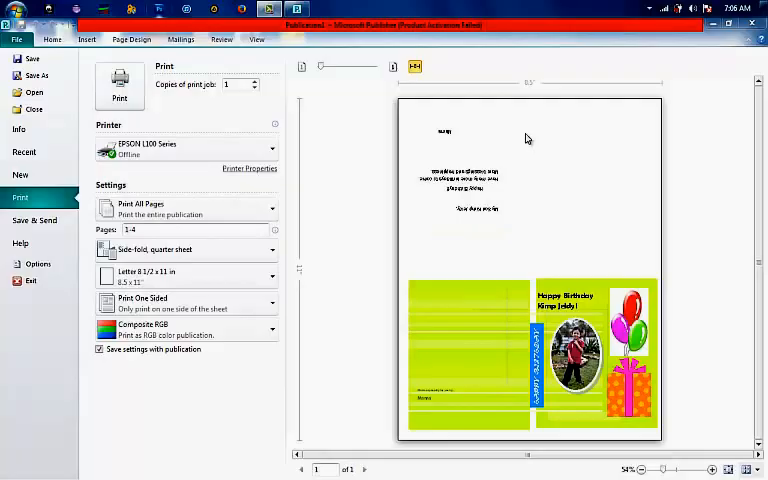
pyautogui.moveTo(527, 134)
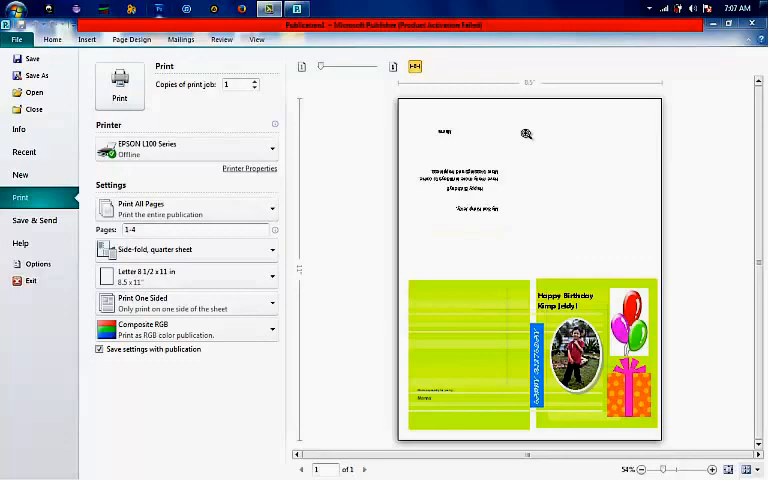